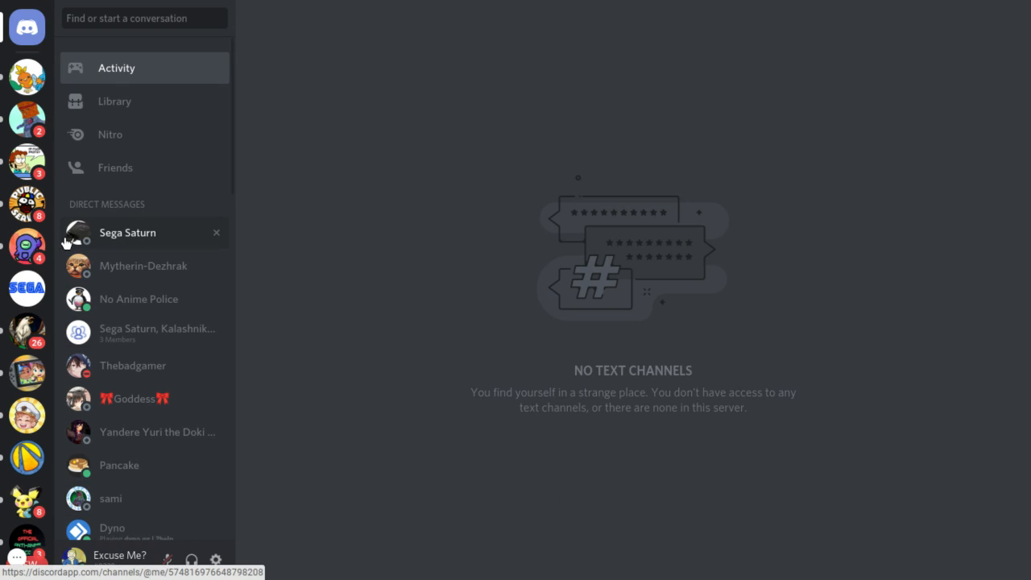
pyautogui.moveTo(50, 251)
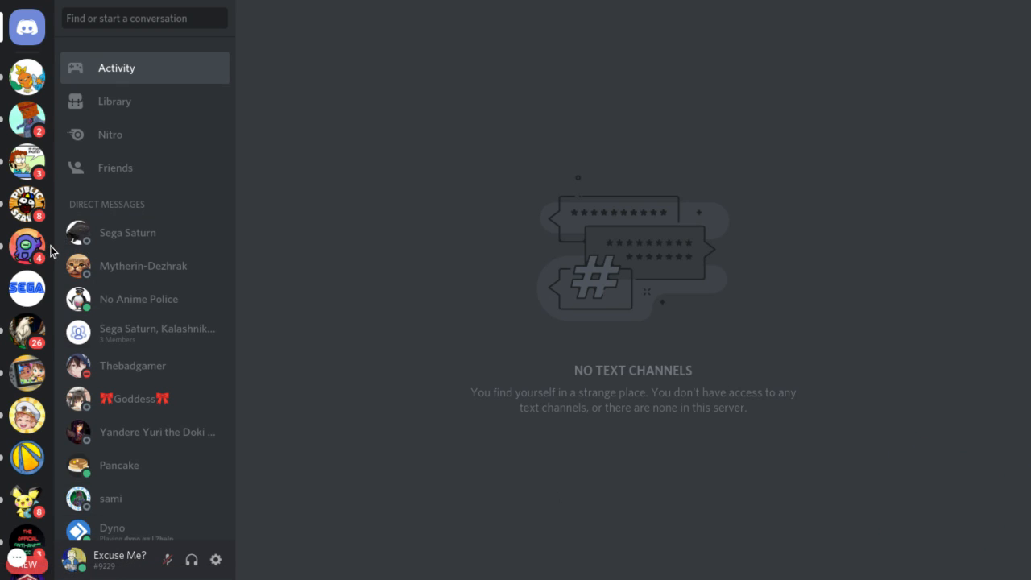
pyautogui.moveTo(26, 119)
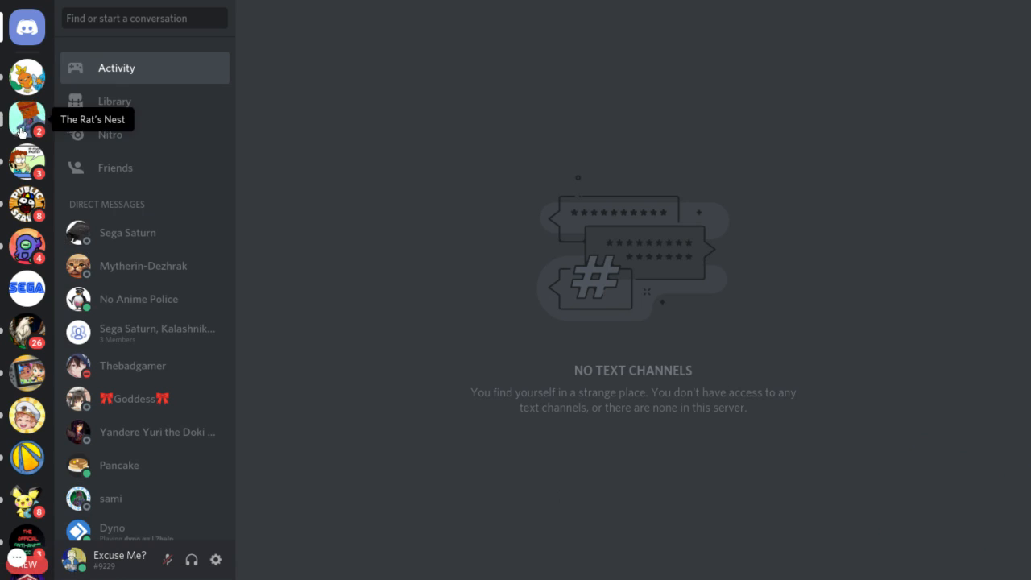
pyautogui.moveTo(26, 288)
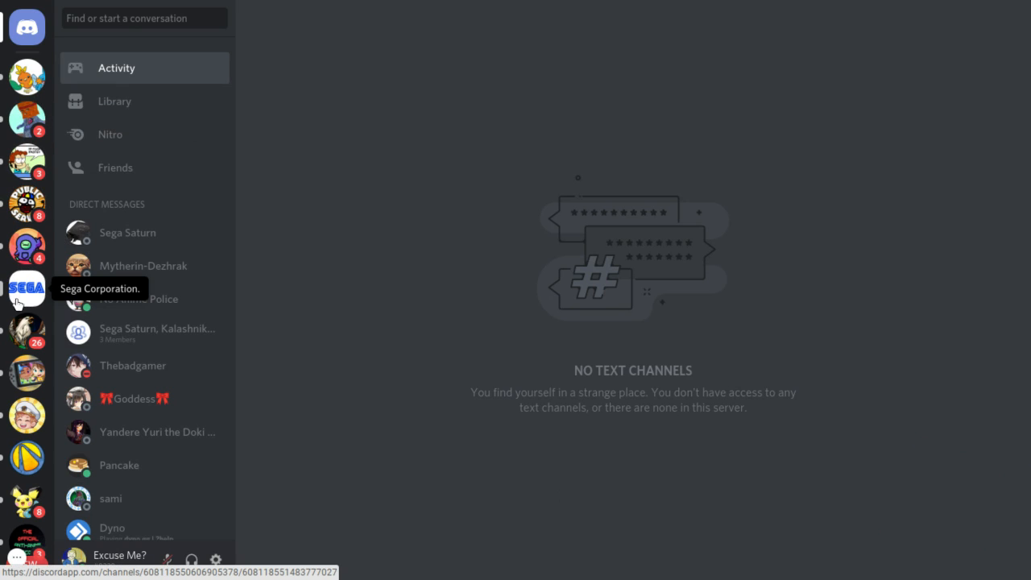
# - Switch from Sega Corporation to the A Hat in Time server's general-chat channel
pyautogui.click(26, 287)
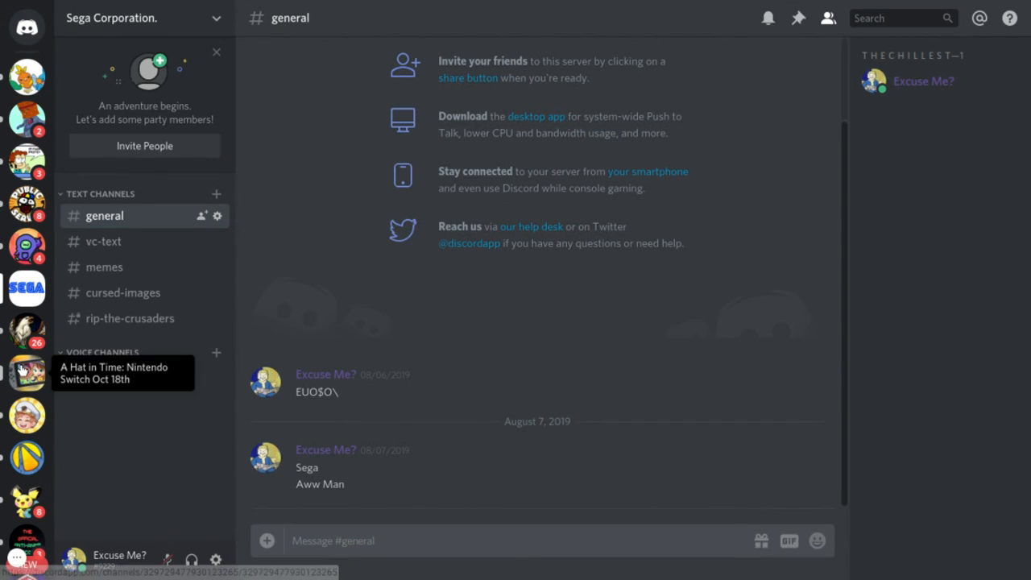
pyautogui.click(25, 372)
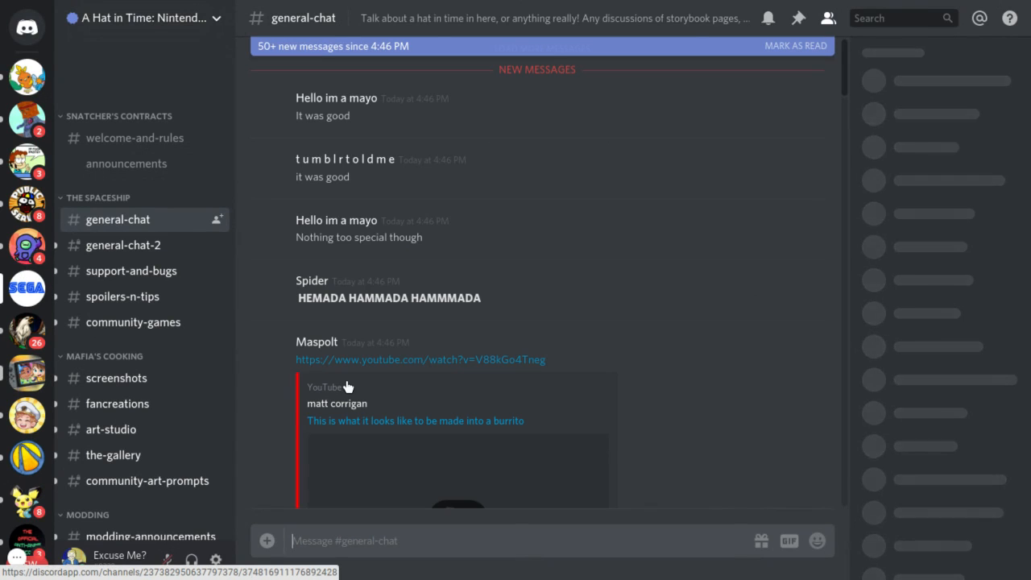
pyautogui.click(828, 17)
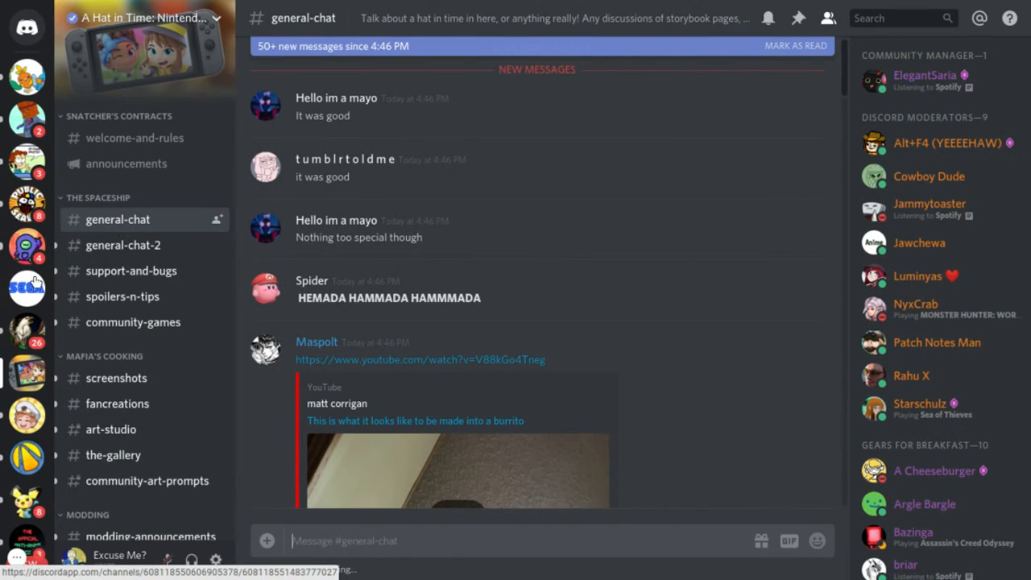
# - Return to Sega Corporation and bring up its invite dialog with friends list and link
pyautogui.click(26, 288)
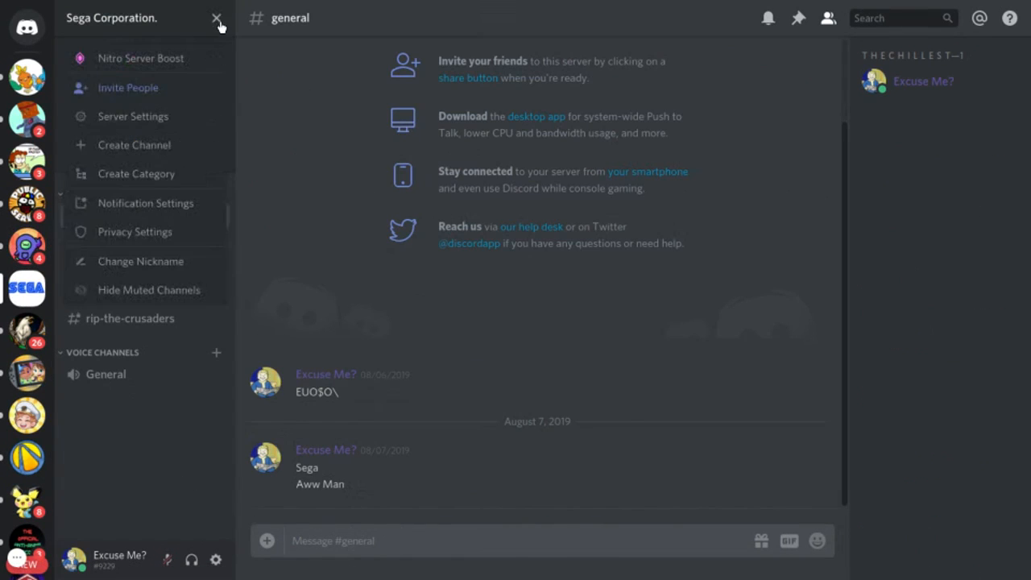
pyautogui.click(128, 87)
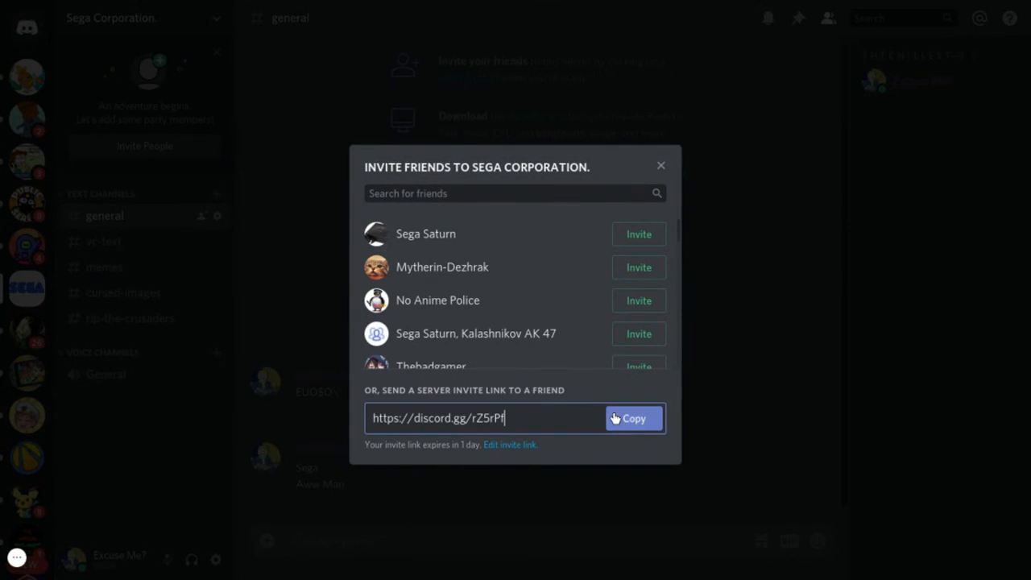
pyautogui.moveTo(540, 277)
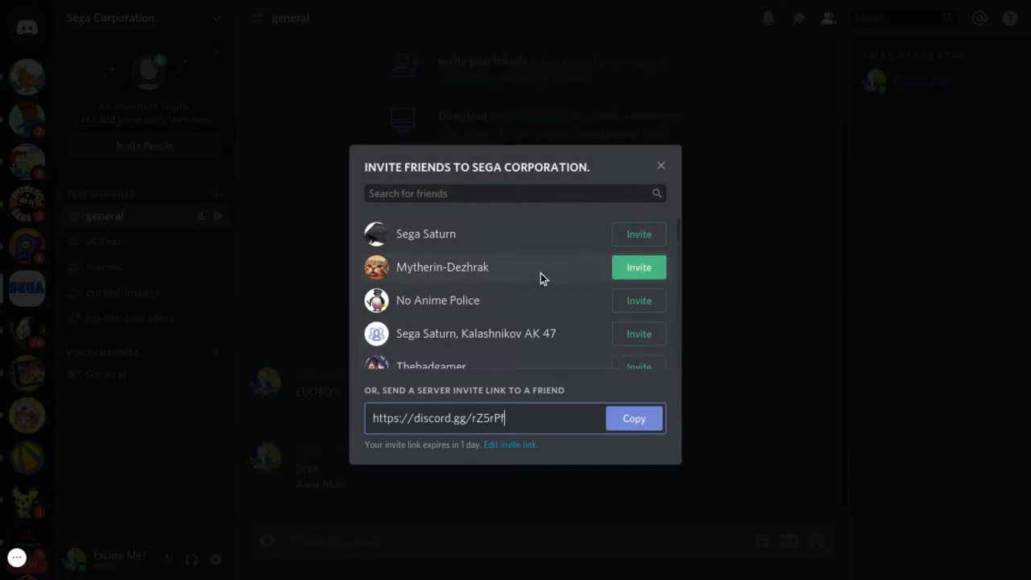
pyautogui.scroll(-3)
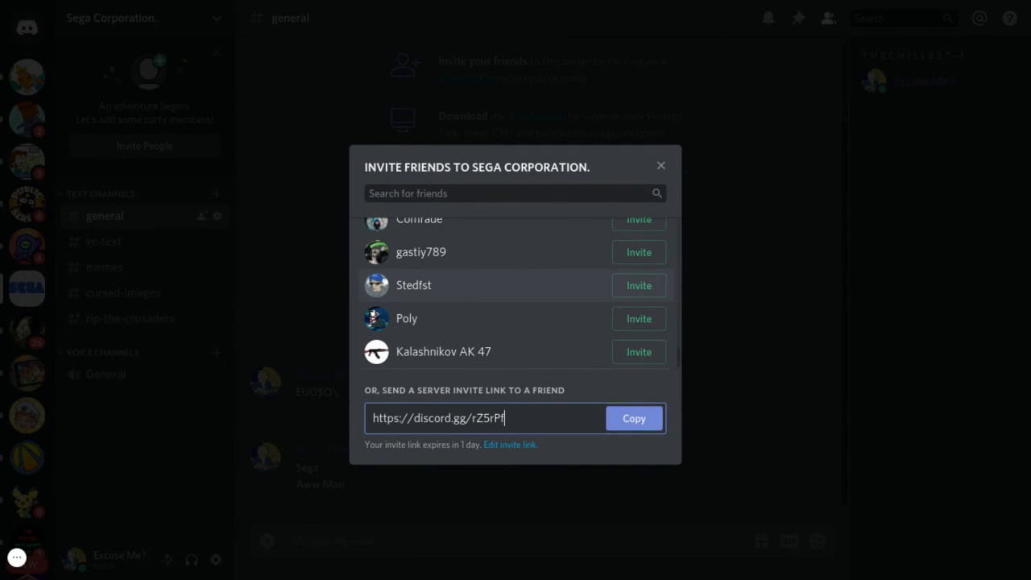
pyautogui.click(635, 418)
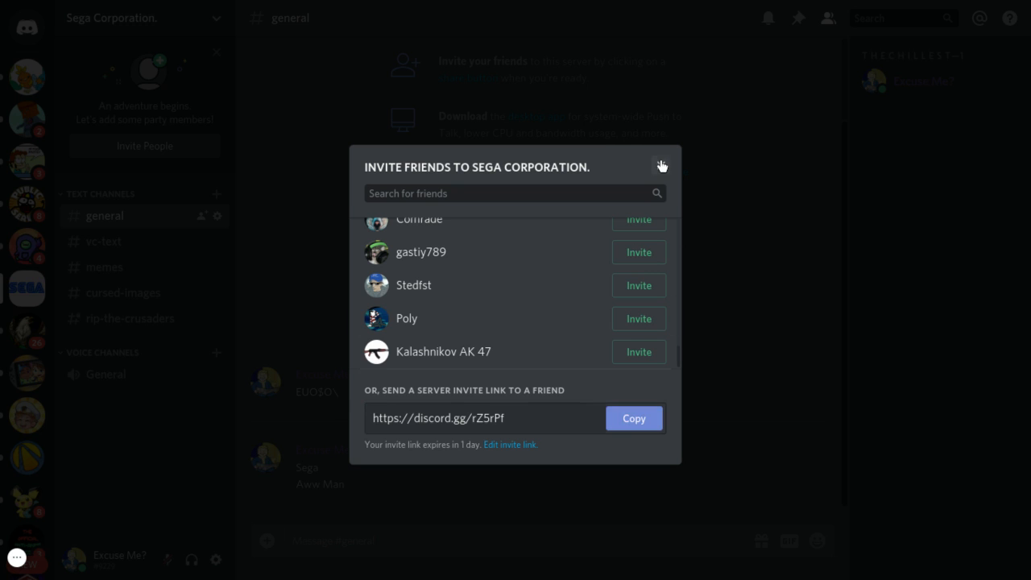
# - Close the invite dialog, check your member roles, then bring up the server menu
pyautogui.click(661, 166)
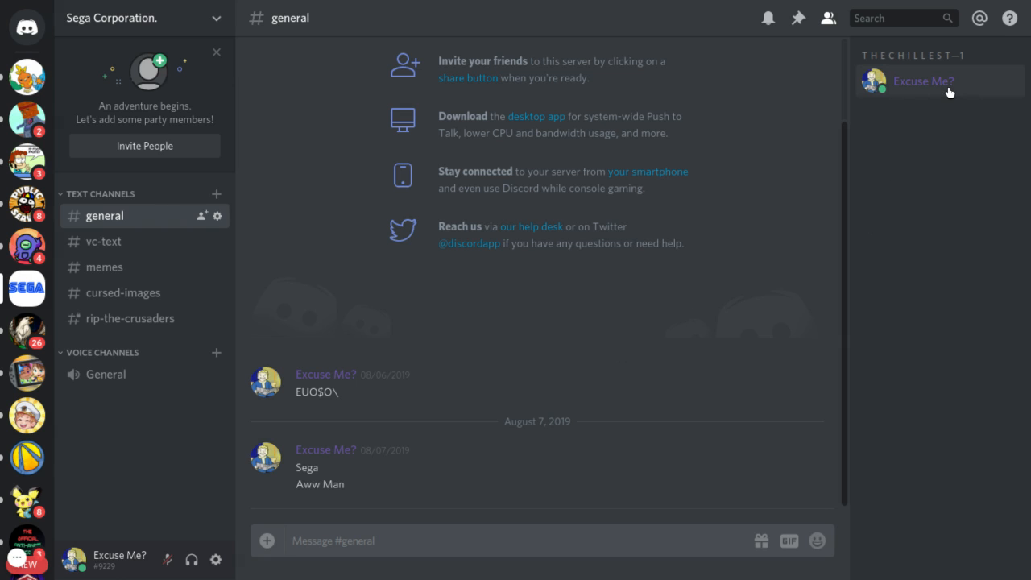
pyautogui.click(922, 81)
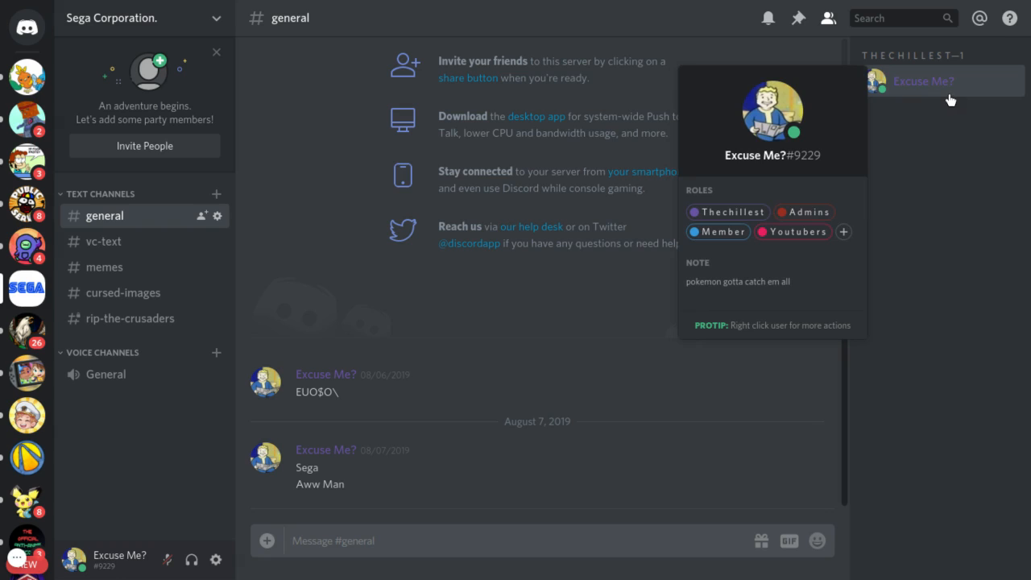
pyautogui.moveTo(844, 235)
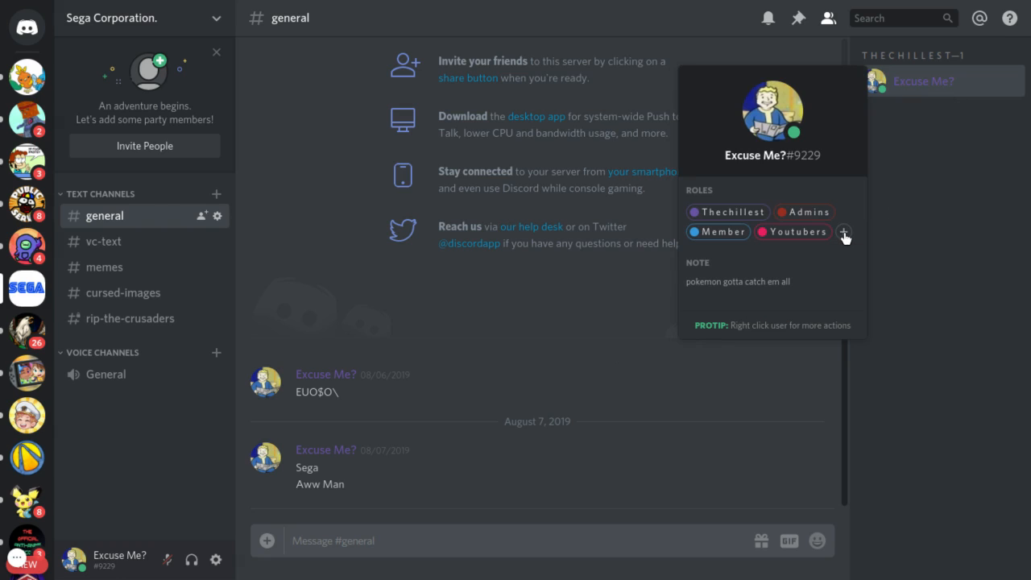
pyautogui.click(844, 232)
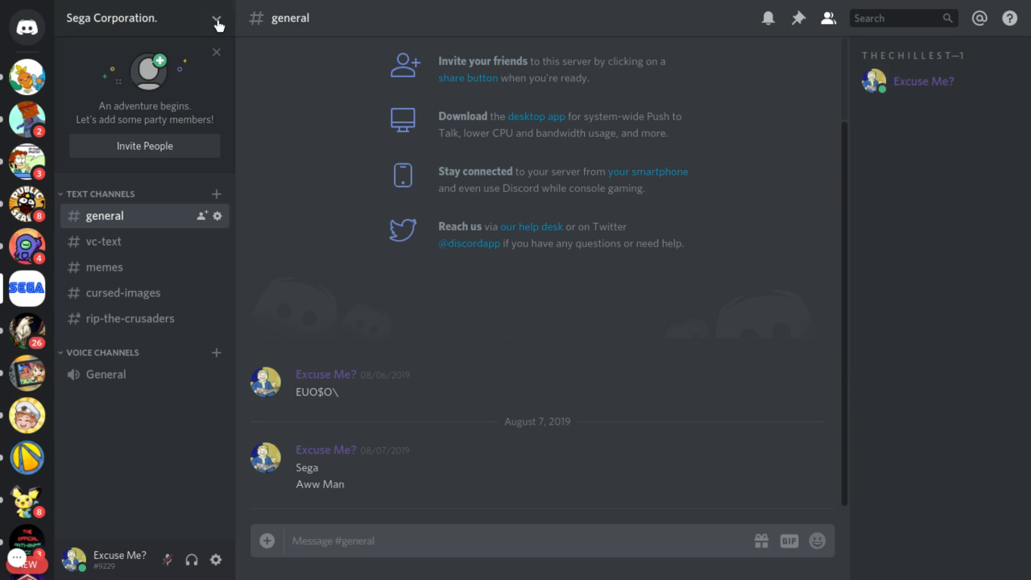
pyautogui.click(219, 17)
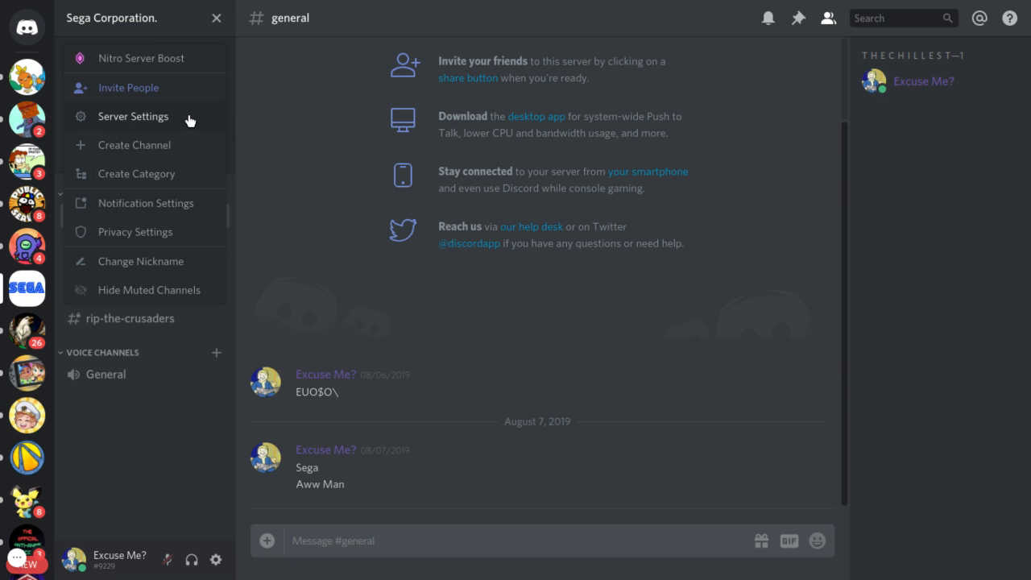
# - Rename the server to 'The Hat Kid yt server' in Server Settings, unsaved
pyautogui.click(132, 116)
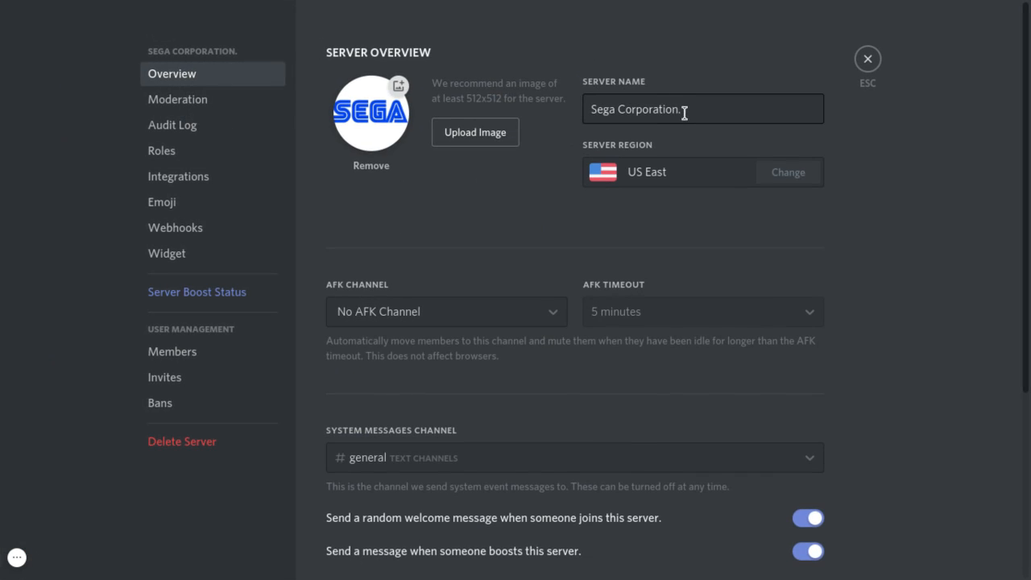
pyautogui.press('Backspace')
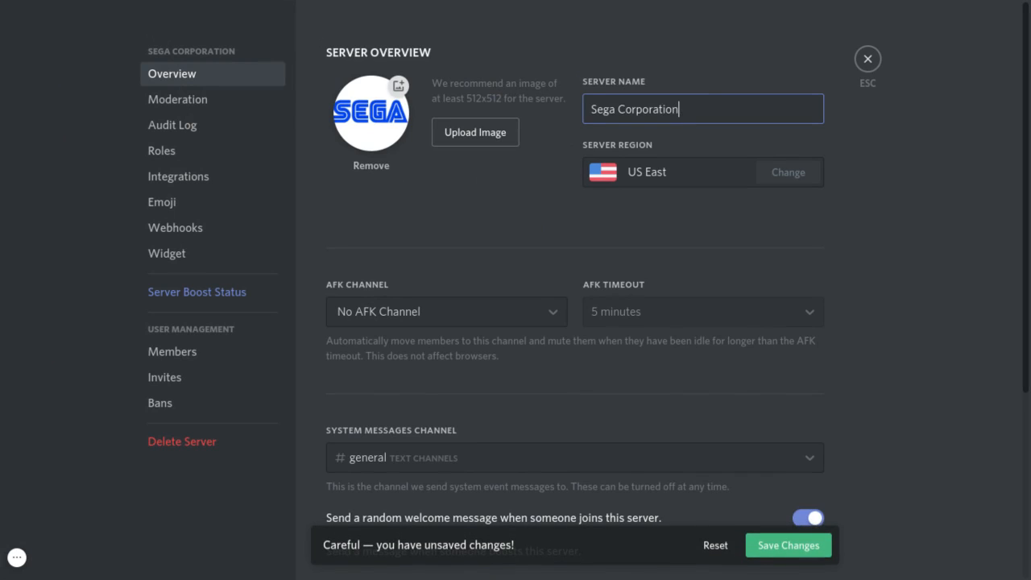
pyautogui.write('The')
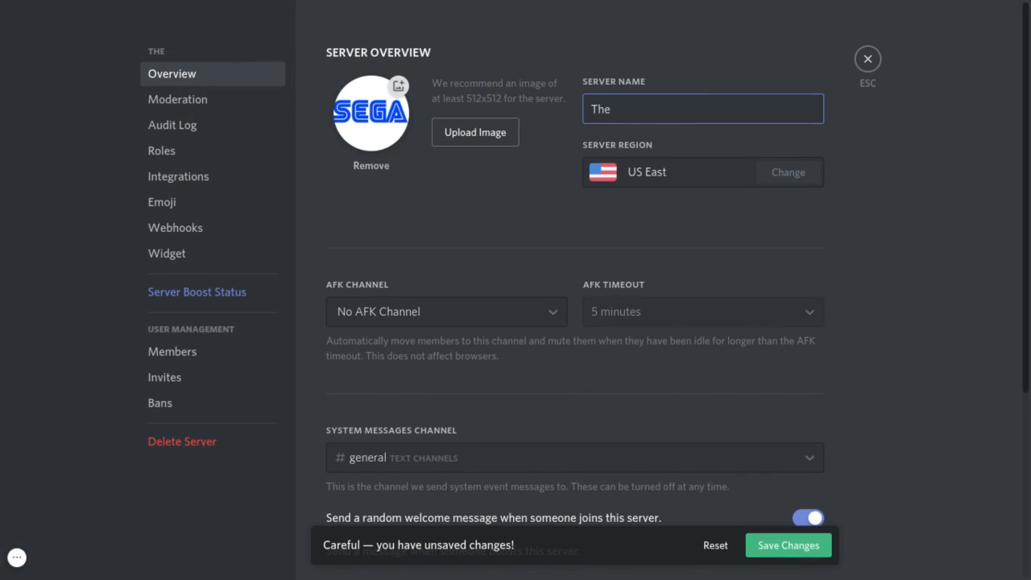
pyautogui.write('Hat')
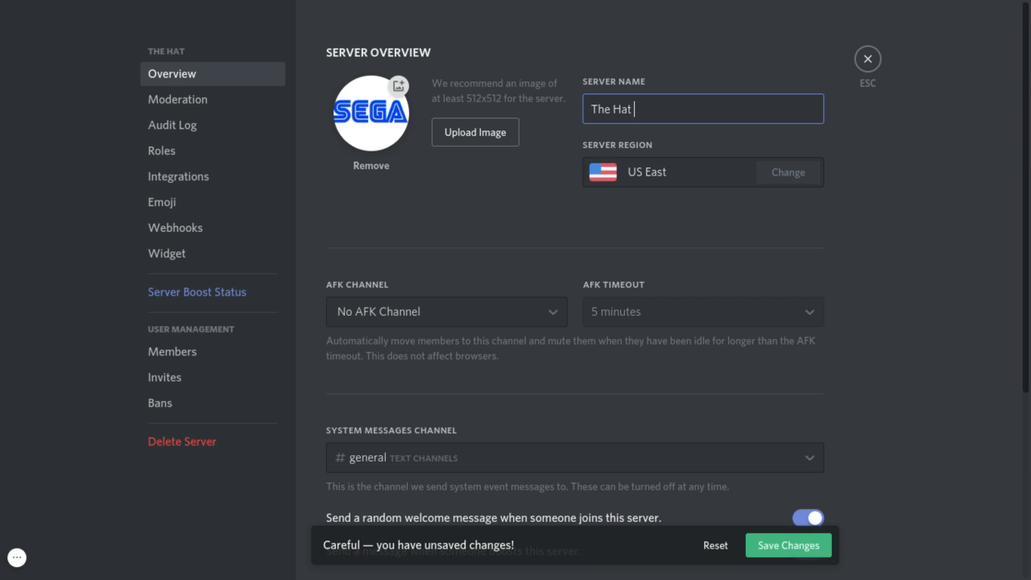
pyautogui.write('Kid yt s')
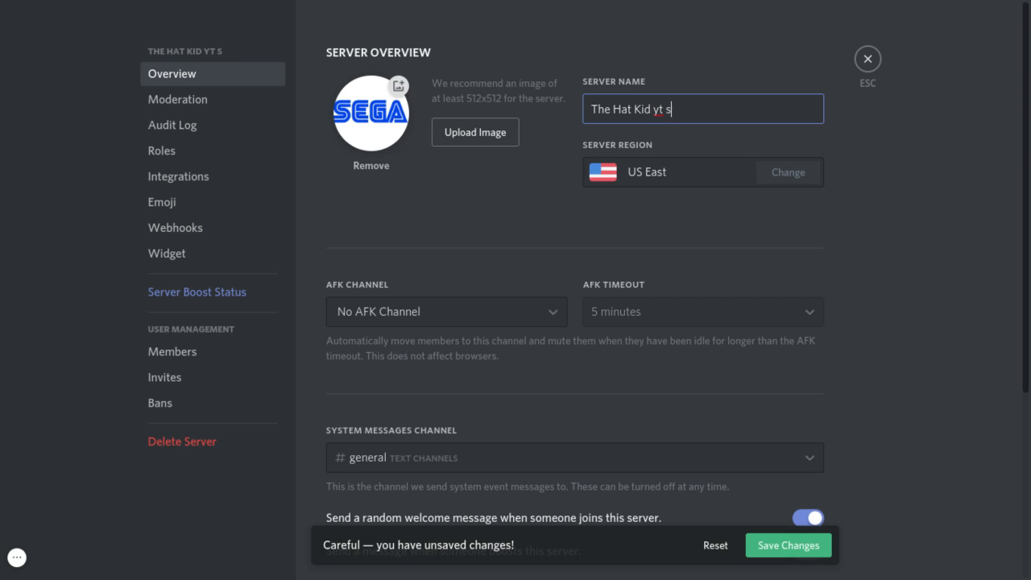
pyautogui.write('erver')
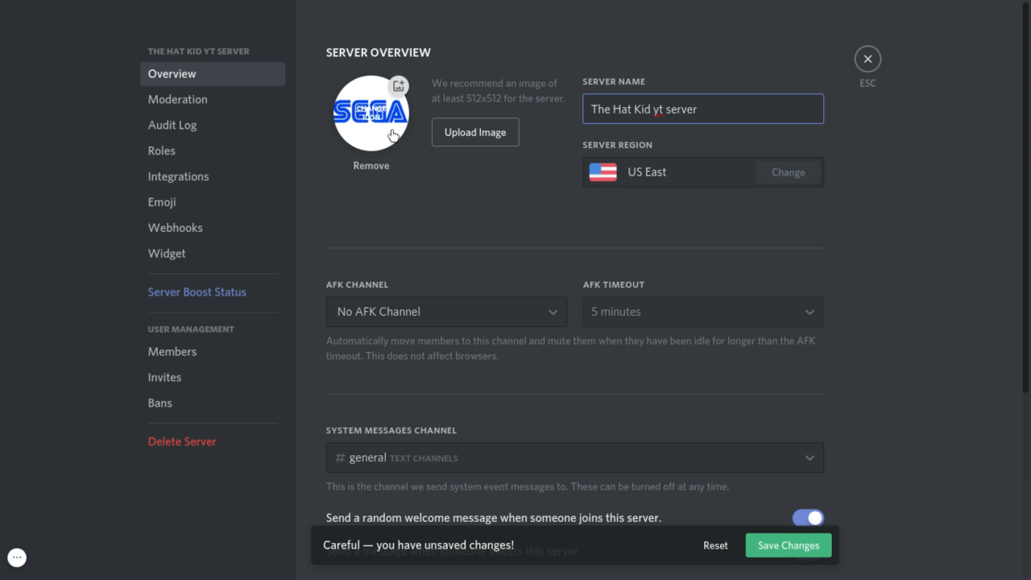
# - Upload a character image from Downloads as the new server icon
pyautogui.click(474, 132)
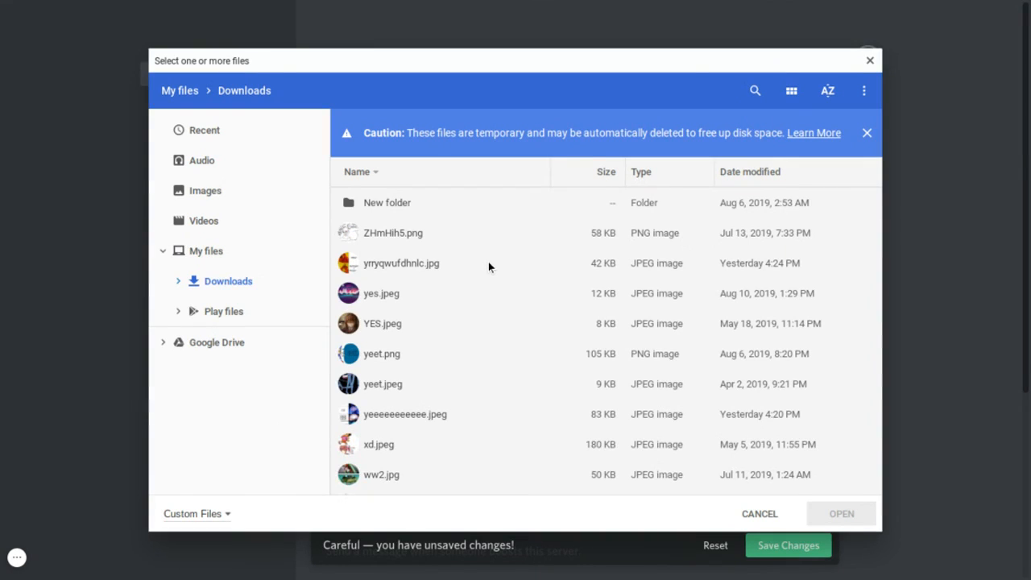
pyautogui.scroll(-3)
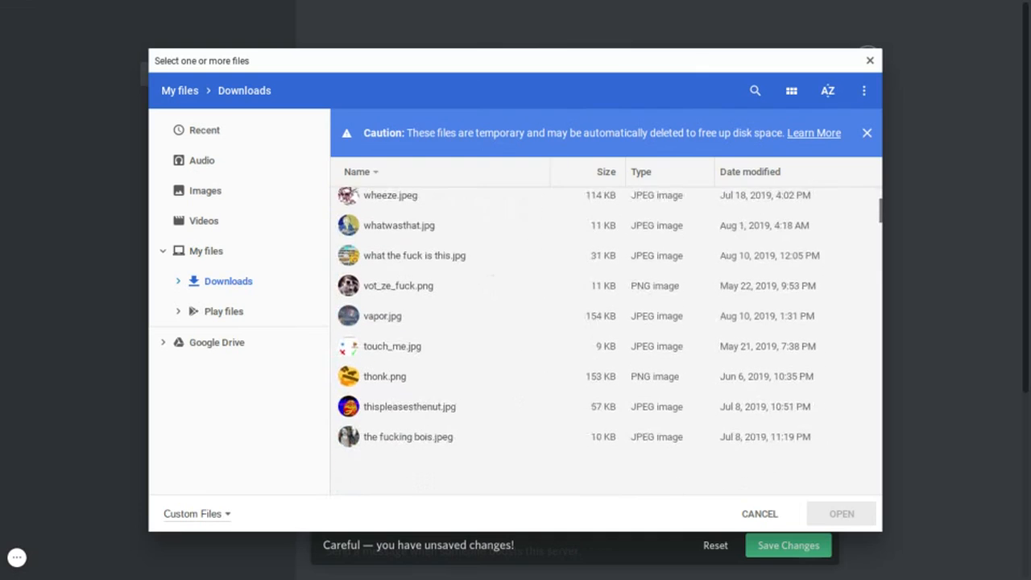
pyautogui.scroll(-3)
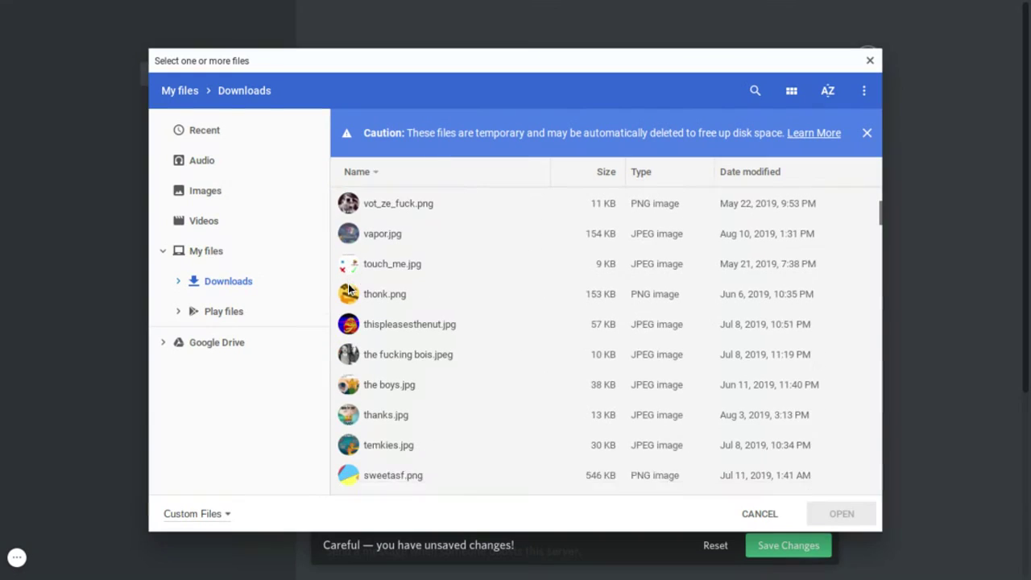
pyautogui.scroll(-3)
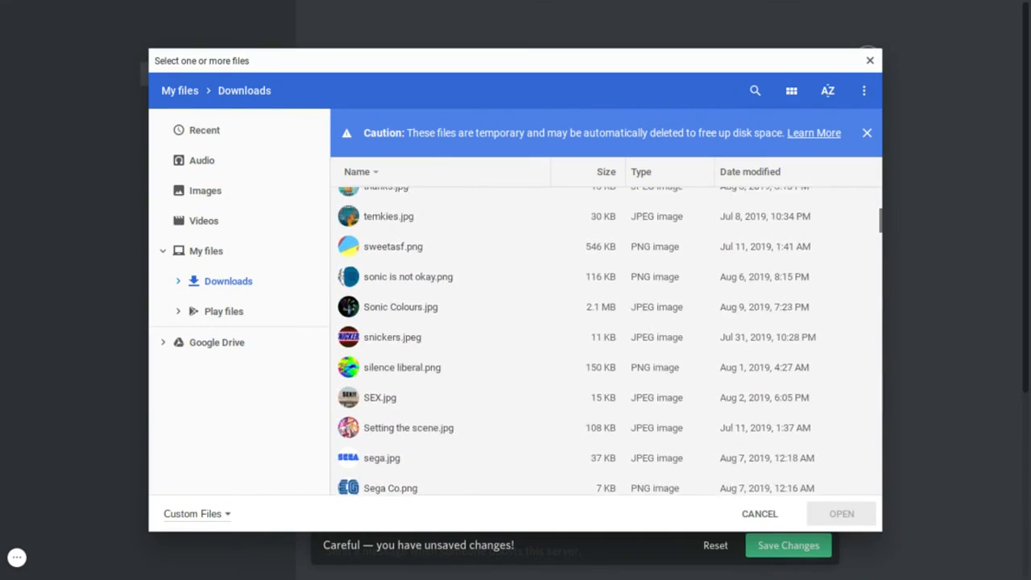
pyautogui.scroll(-3)
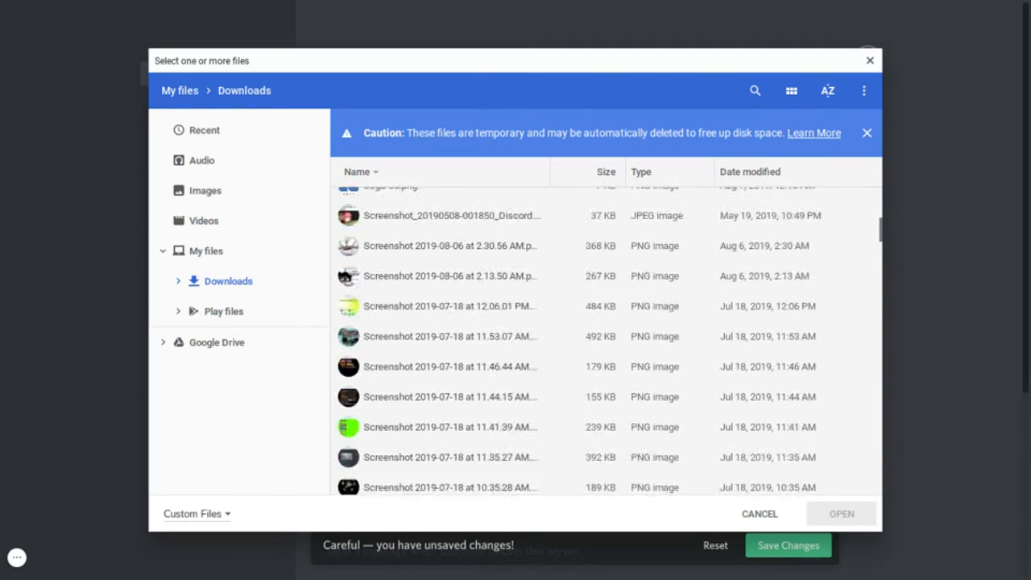
pyautogui.scroll(-3)
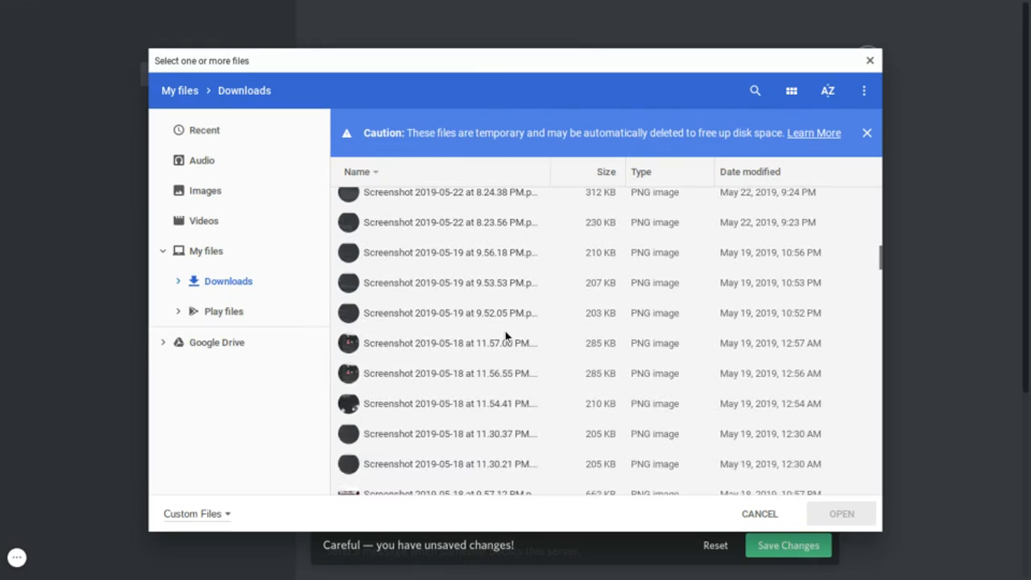
pyautogui.scroll(-3)
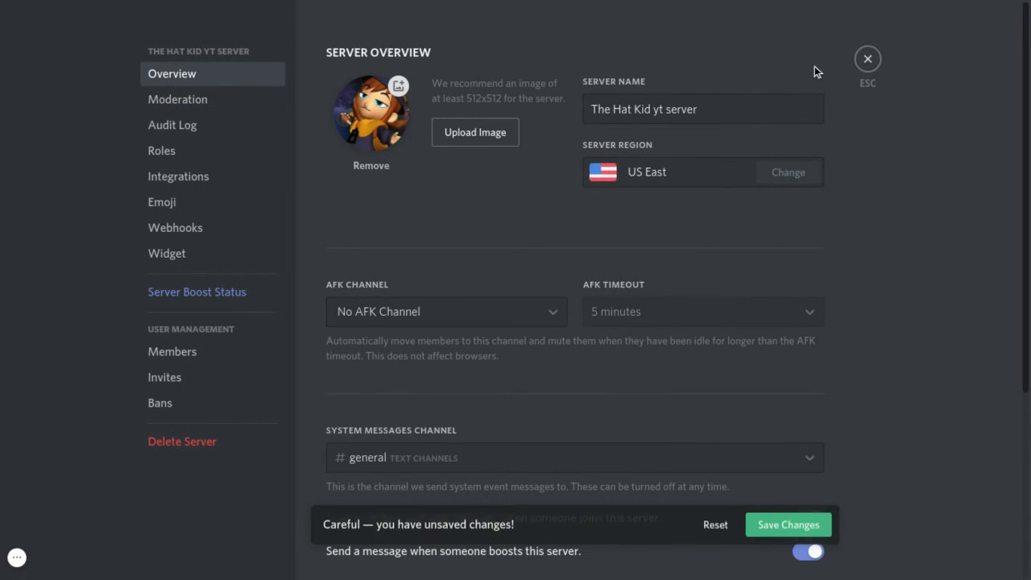
# - Leave server settings for the channel and start a new browser tab
pyautogui.click(867, 58)
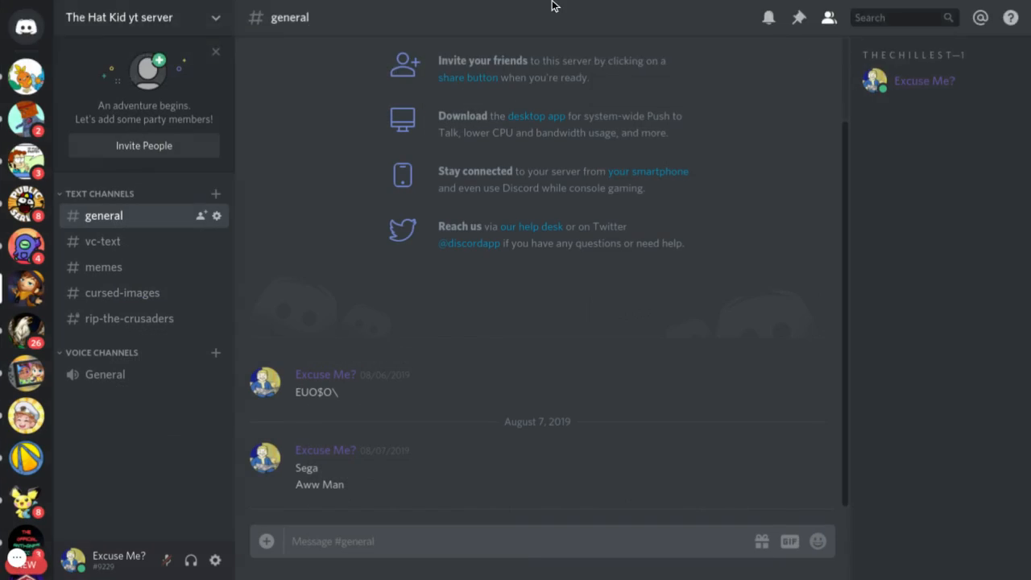
pyautogui.click(564, 11)
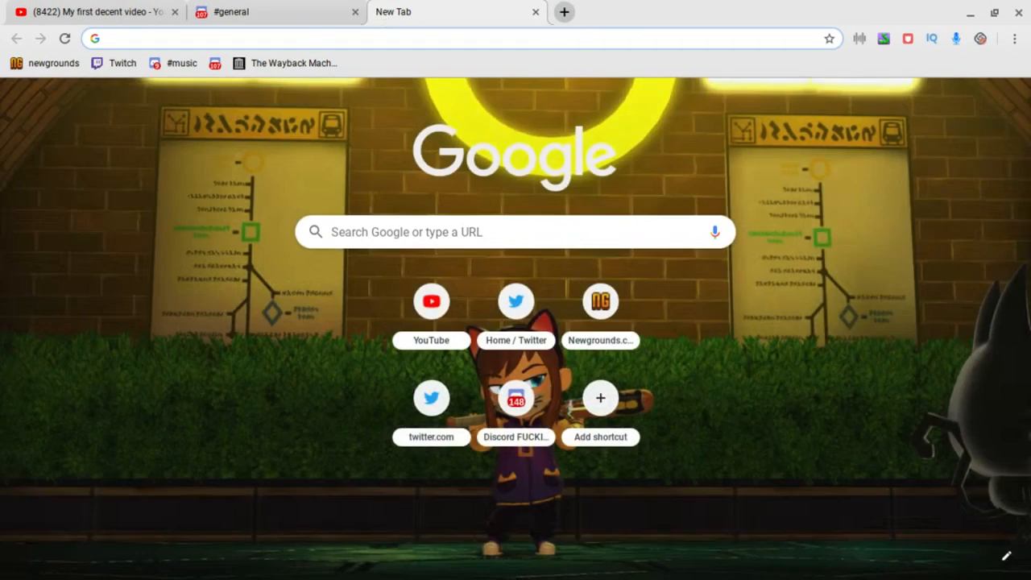
# - Search Google for 'how to put a discord server on disboard'
pyautogui.write('hw')
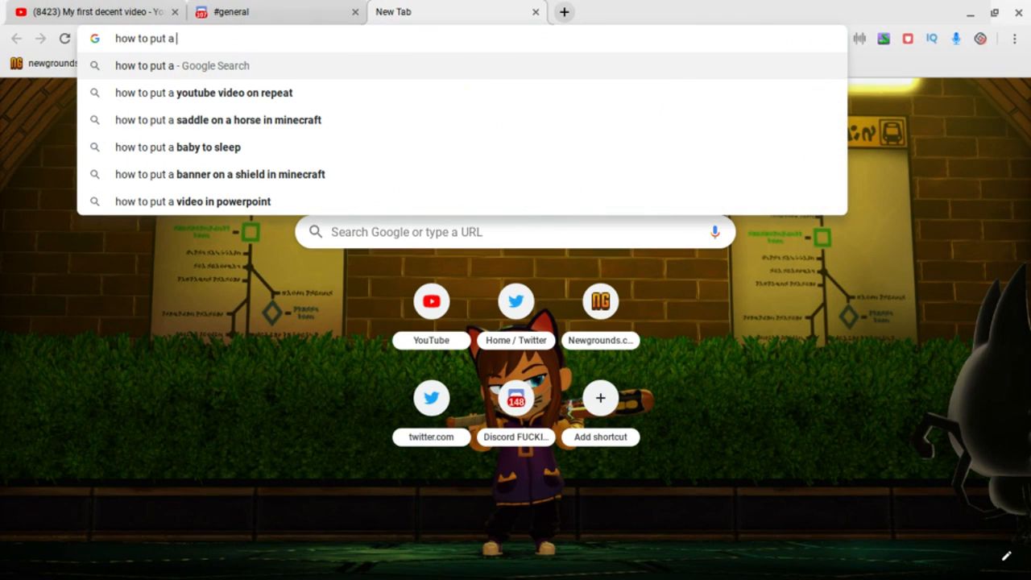
pyautogui.write('discor')
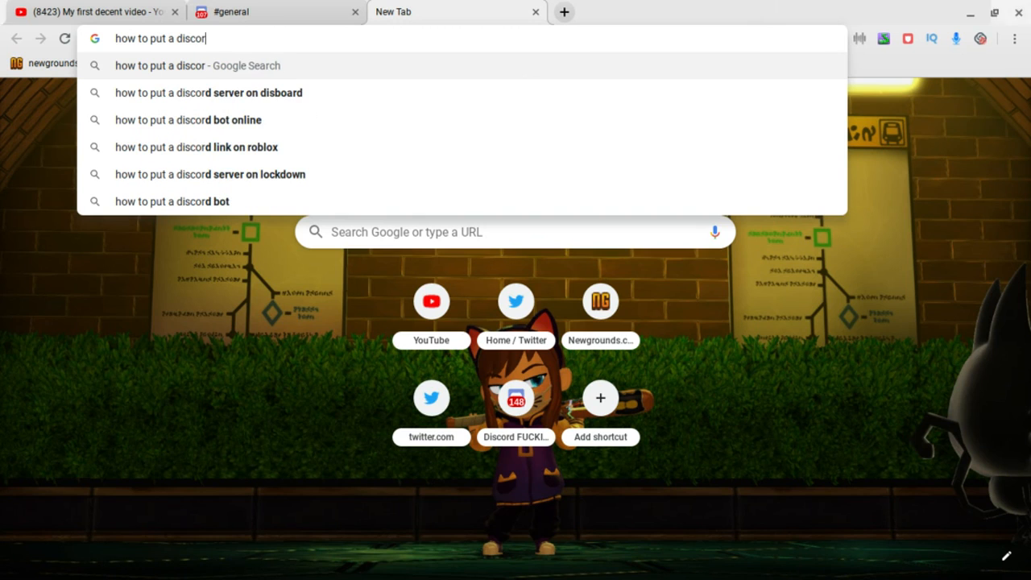
pyautogui.write('d server on disboard')
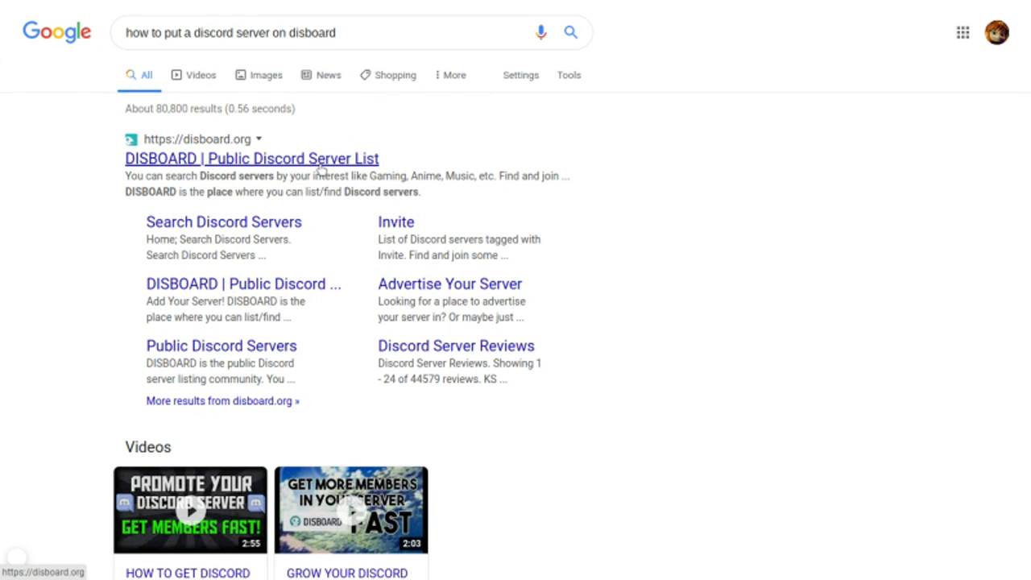
pyautogui.click(252, 160)
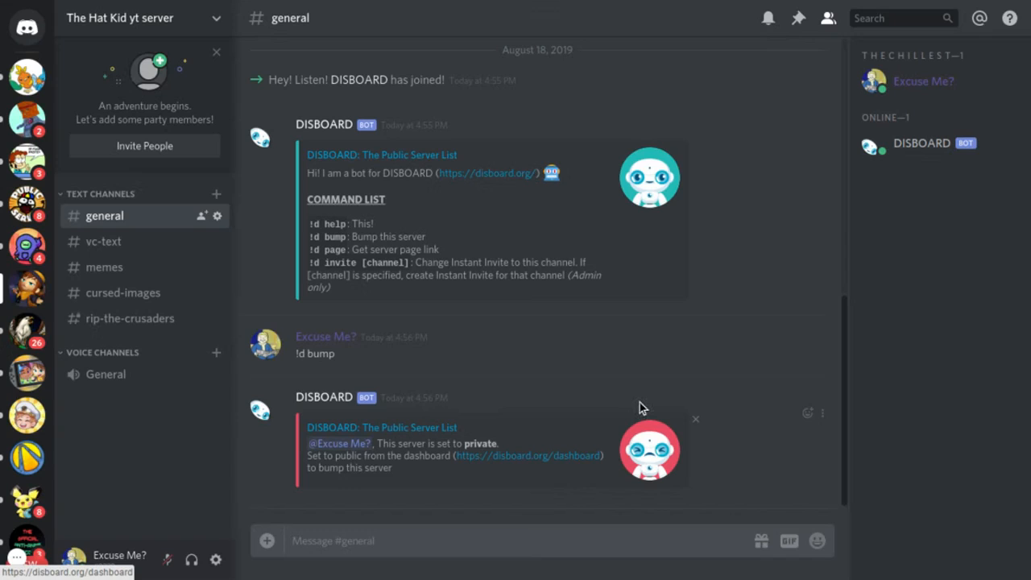
pyautogui.click(922, 142)
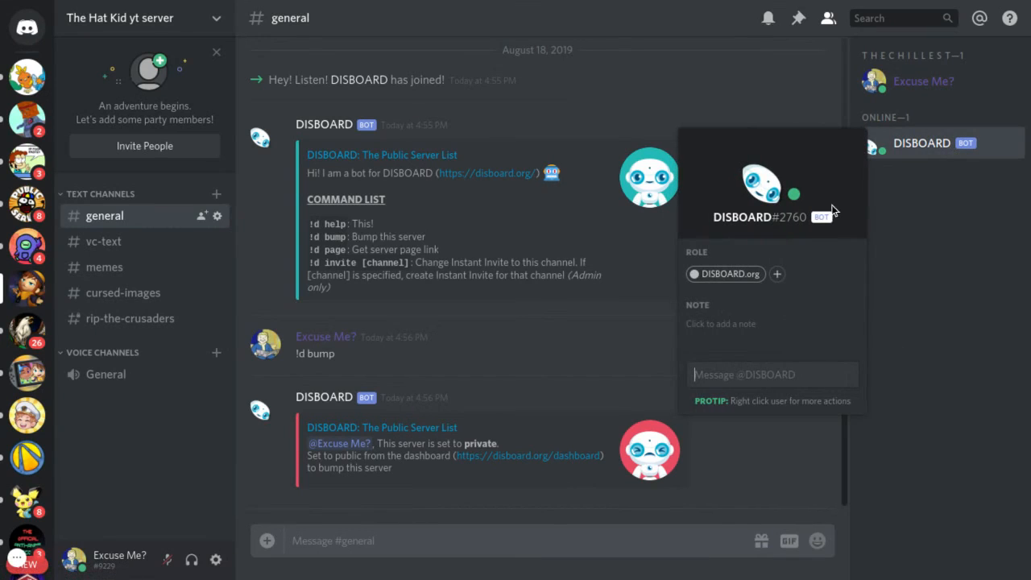
pyautogui.click(777, 274)
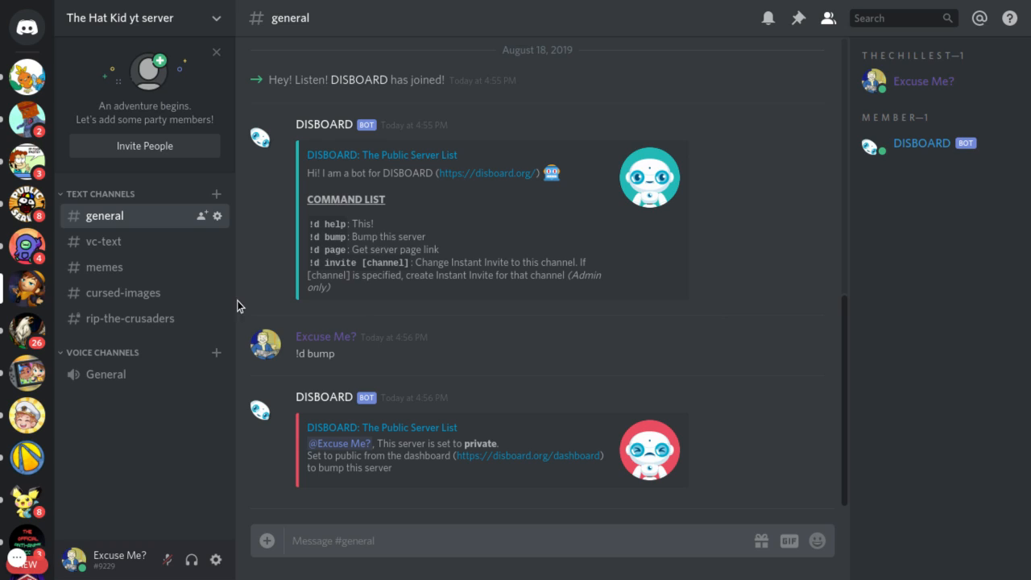
pyautogui.moveTo(201, 185)
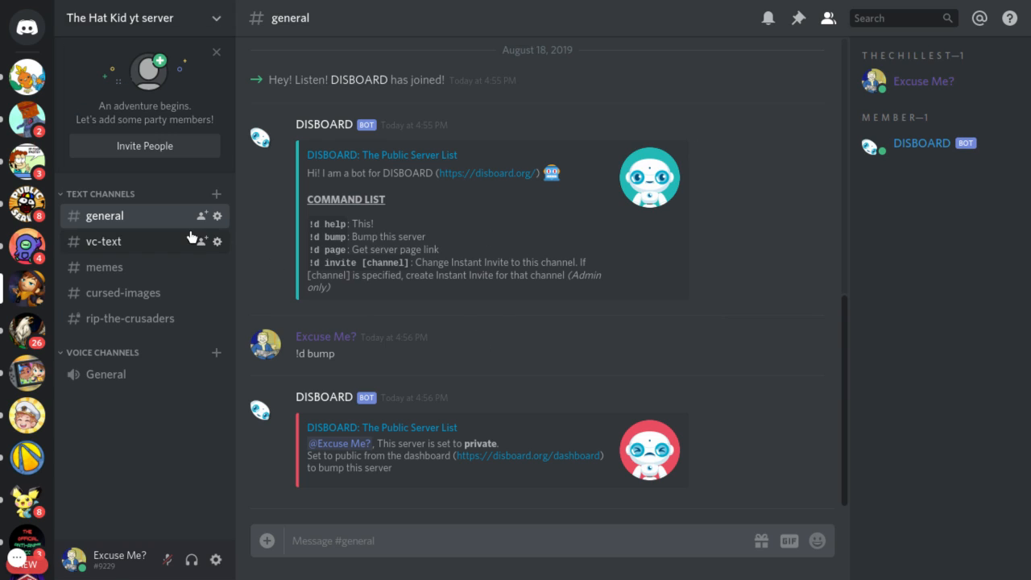
# - Move through #vc-text to the #rip-the-crusaders channel
pyautogui.click(103, 242)
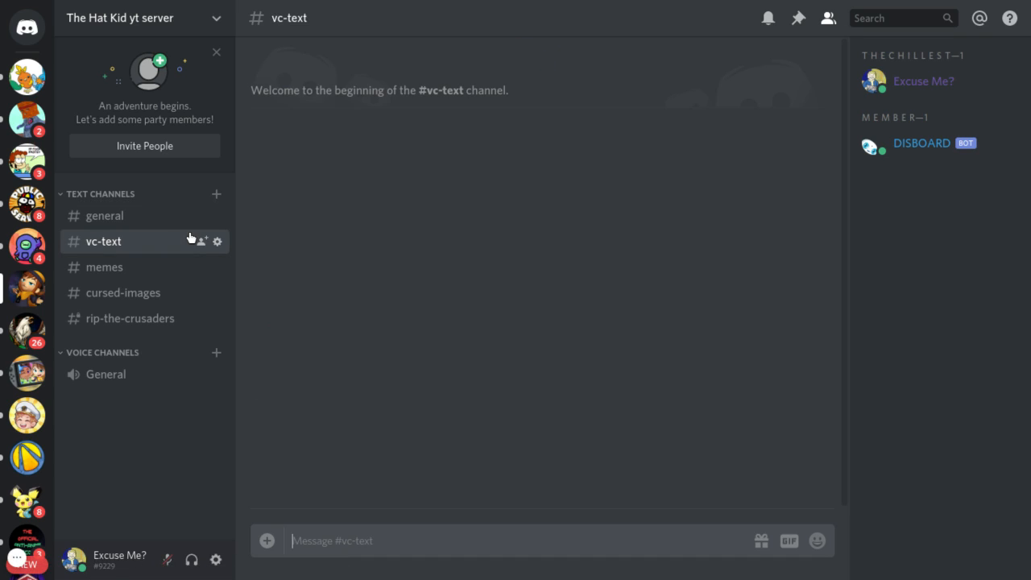
pyautogui.moveTo(176, 273)
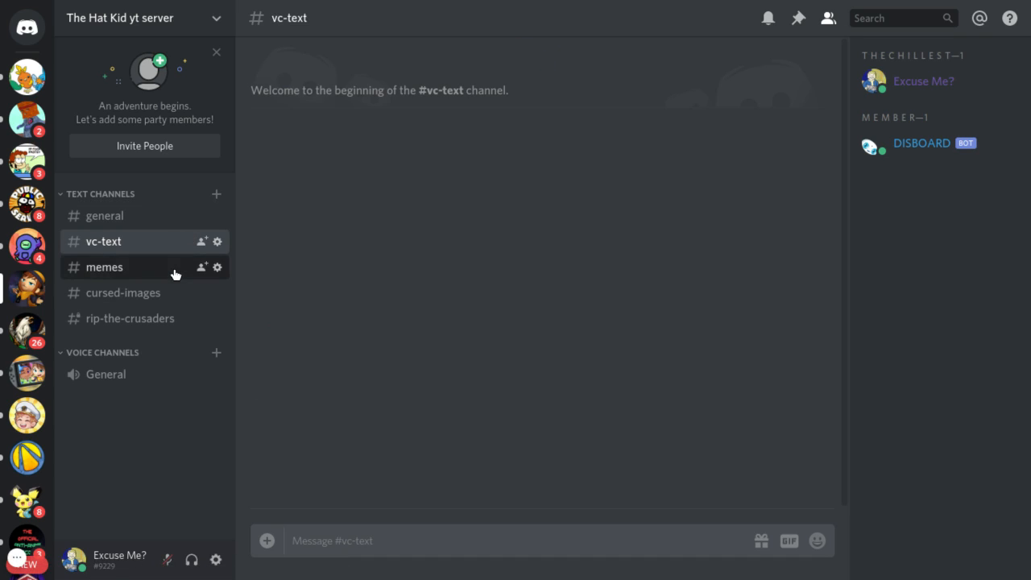
pyautogui.click(128, 317)
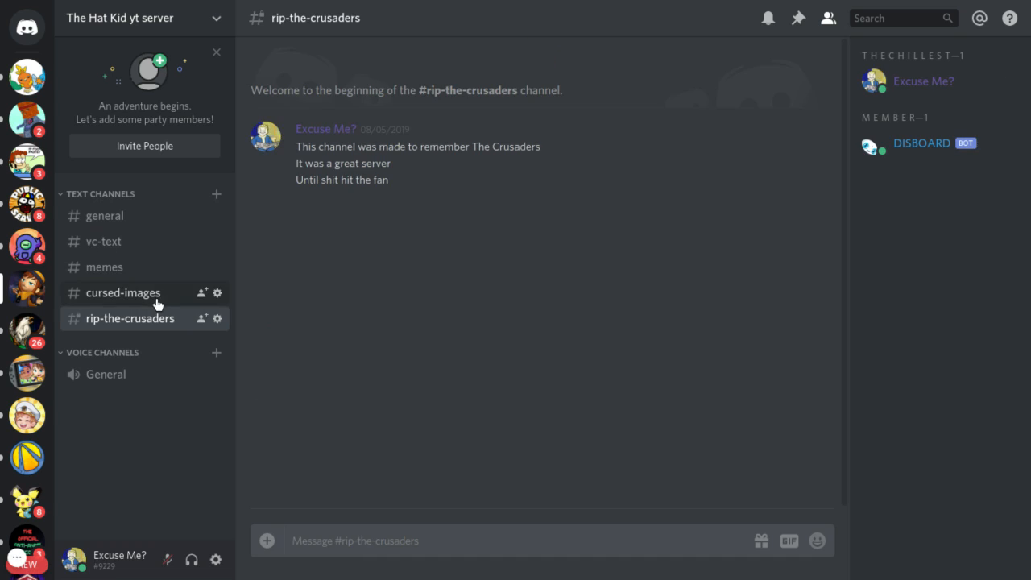
pyautogui.moveTo(148, 319)
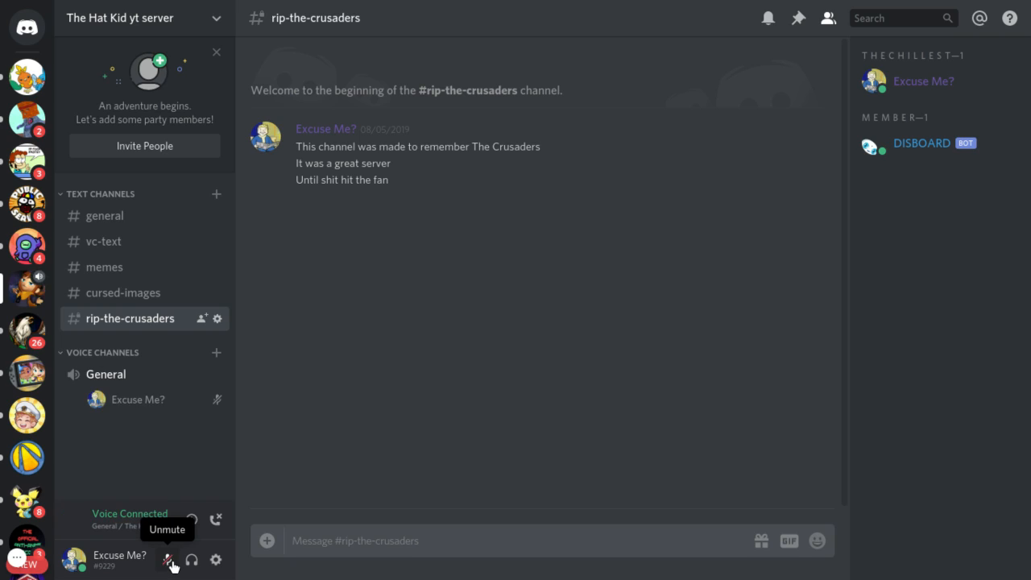
# - Unmute the microphone and switch to the Pokémon server's new-trainers channel
pyautogui.click(168, 559)
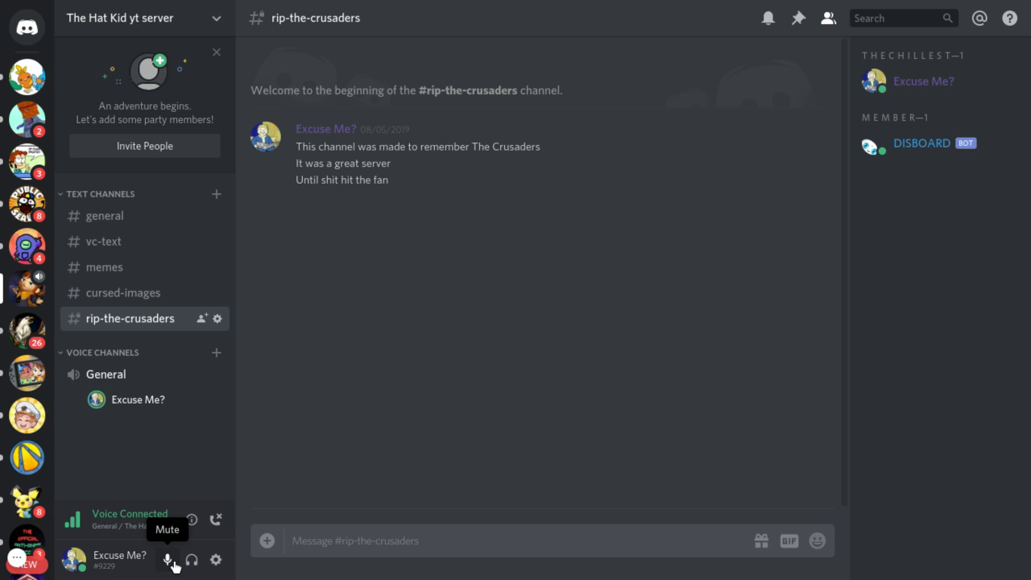
pyautogui.click(168, 559)
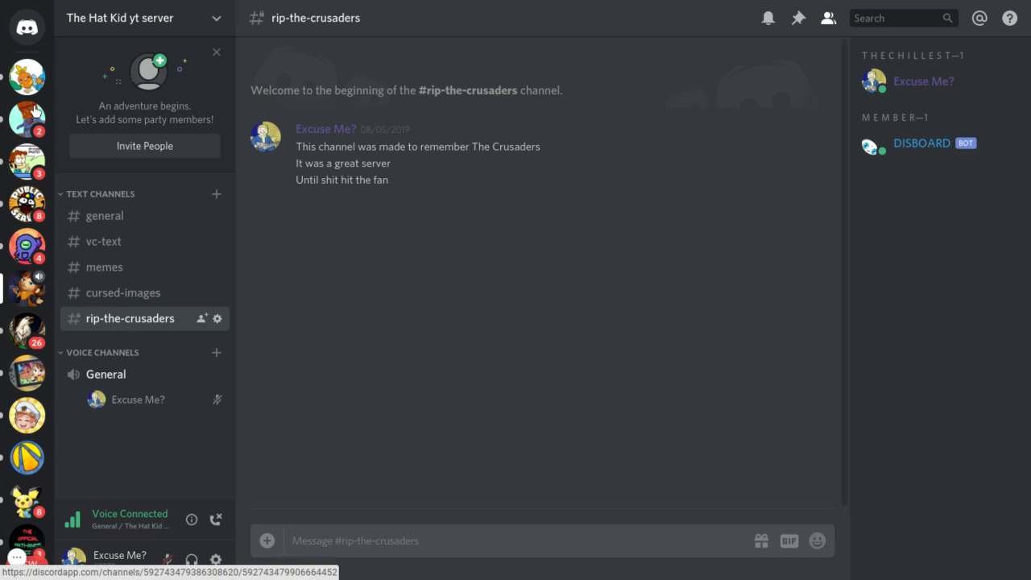
pyautogui.click(26, 77)
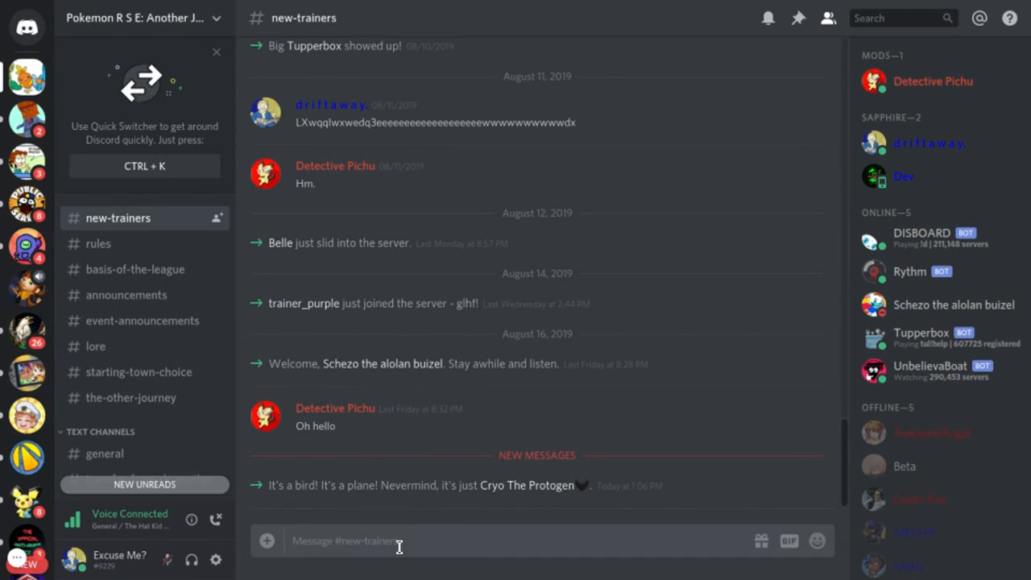
# - Post 'i just made a discord server' in #new-trainers
pyautogui.write('i just')
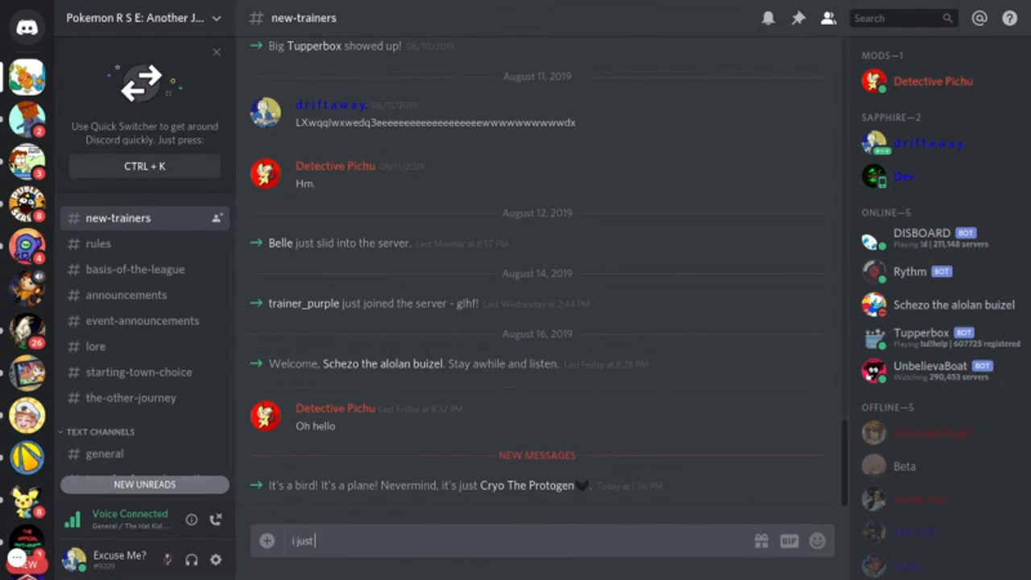
pyautogui.write('made a')
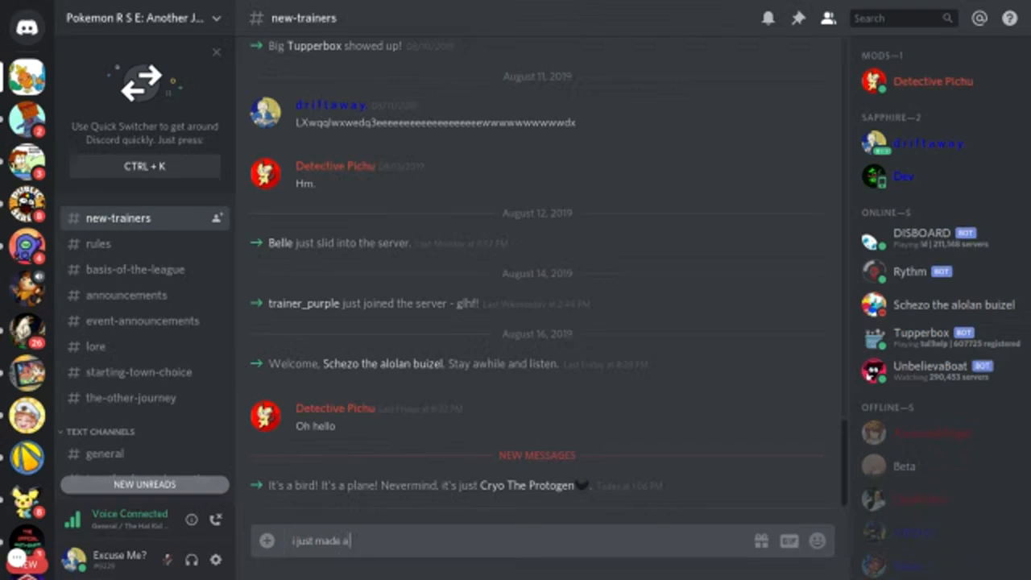
pyautogui.write('discord')
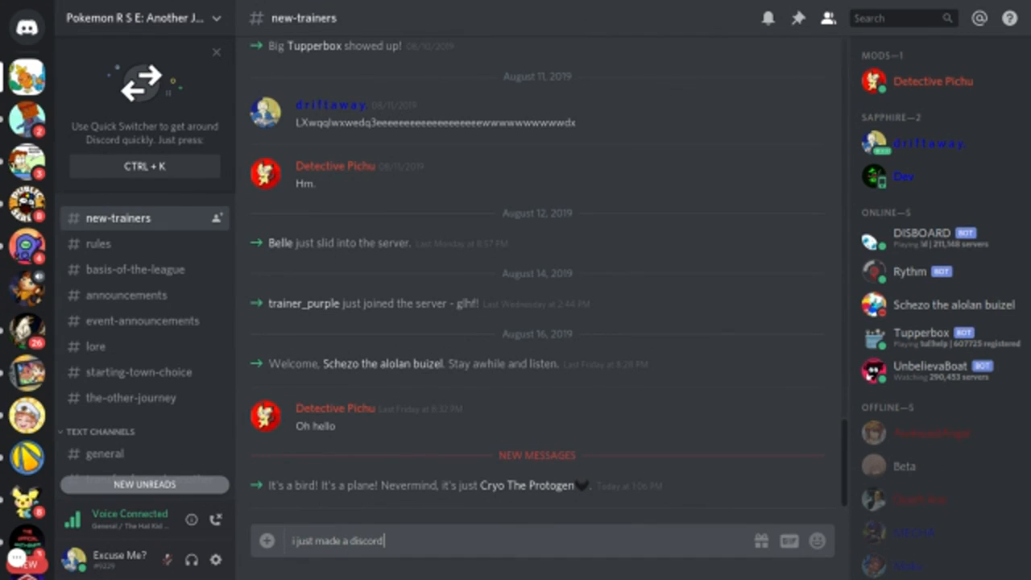
pyautogui.write('server')
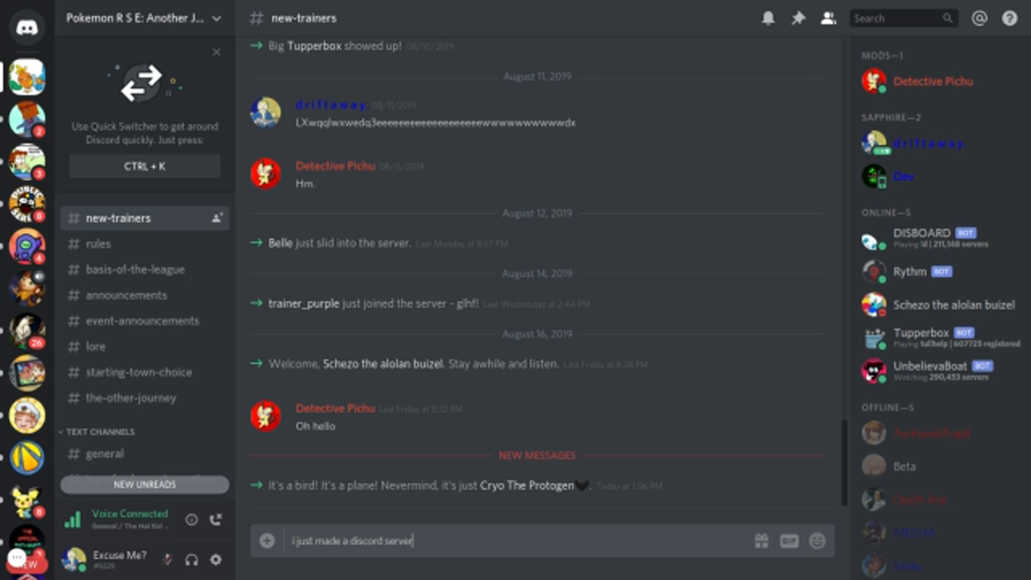
pyautogui.press('Return')
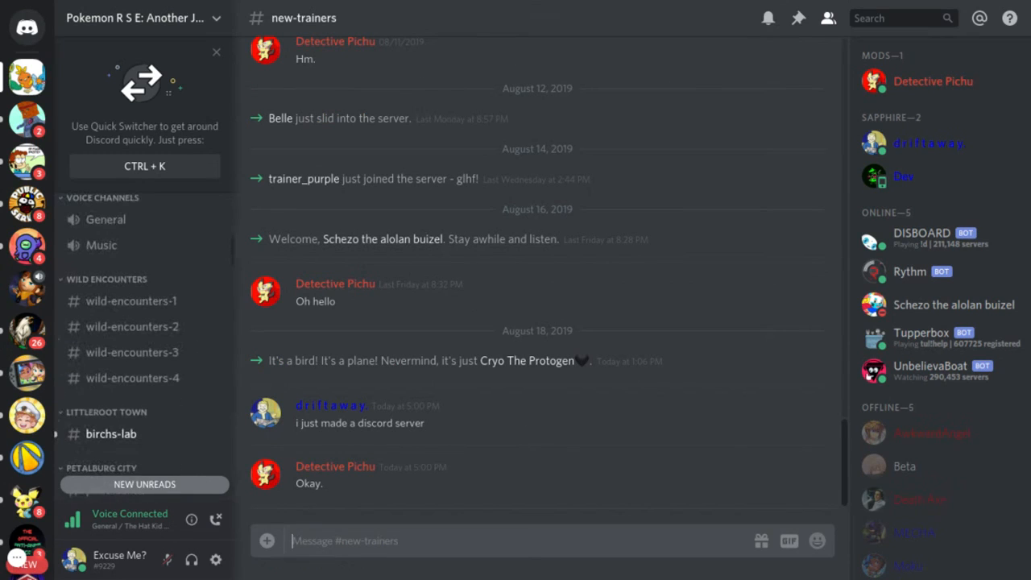
# - Post 'wanna join?', 'this is a bad way of promoting a server isn't it' and 'i know it is'
pyautogui.scroll(-3)
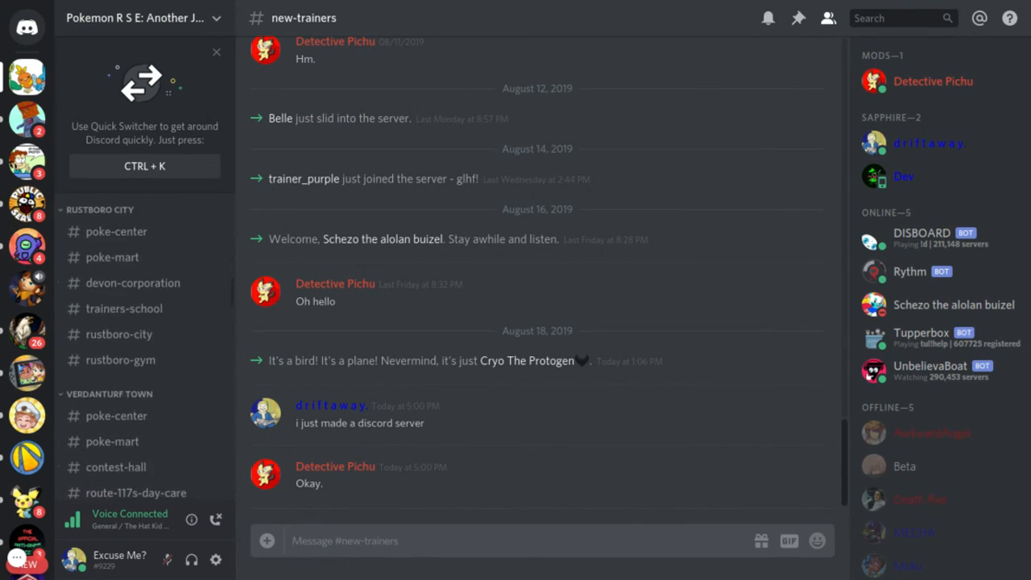
pyautogui.scroll(-3)
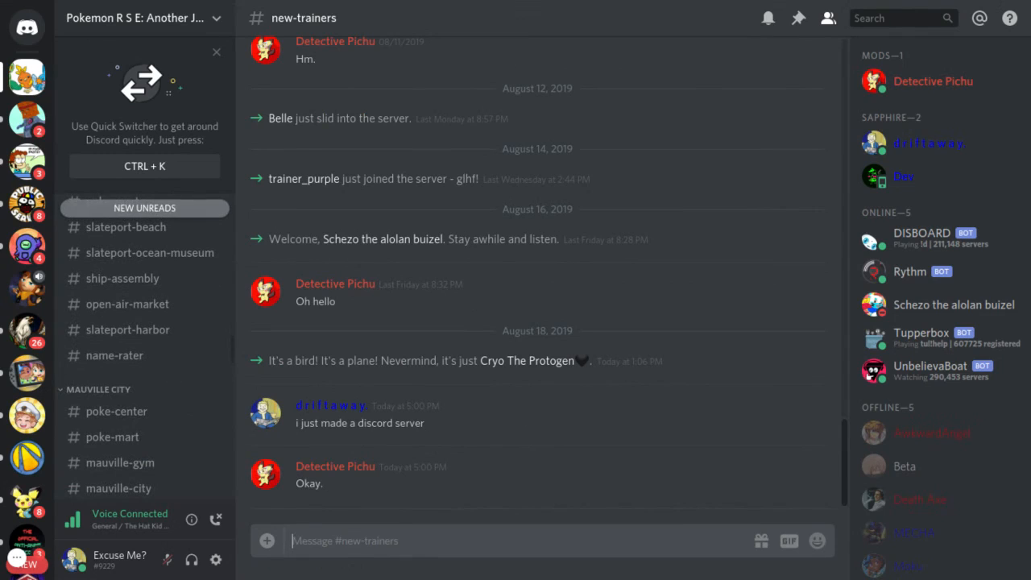
pyautogui.write('wann')
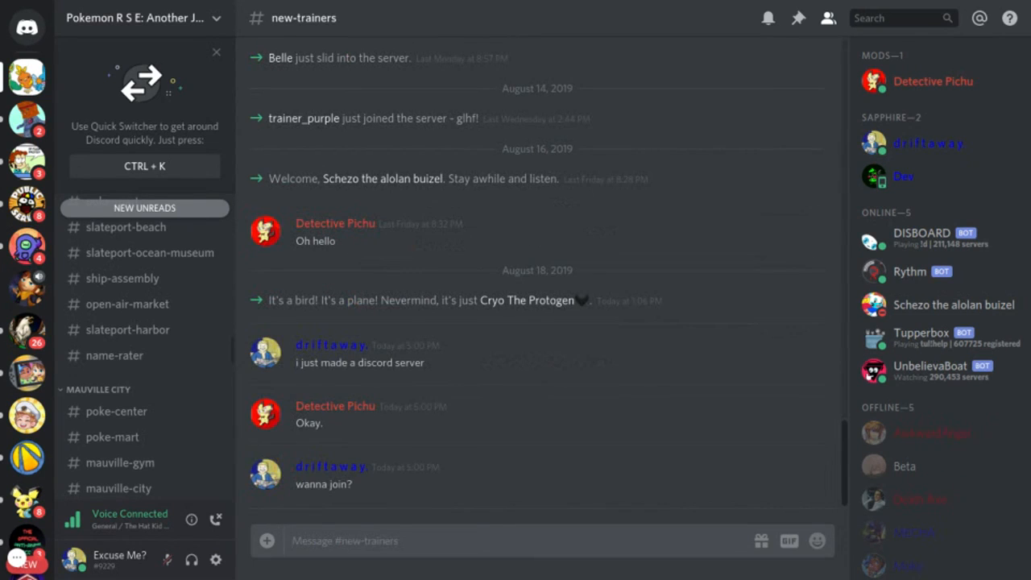
pyautogui.write('this')
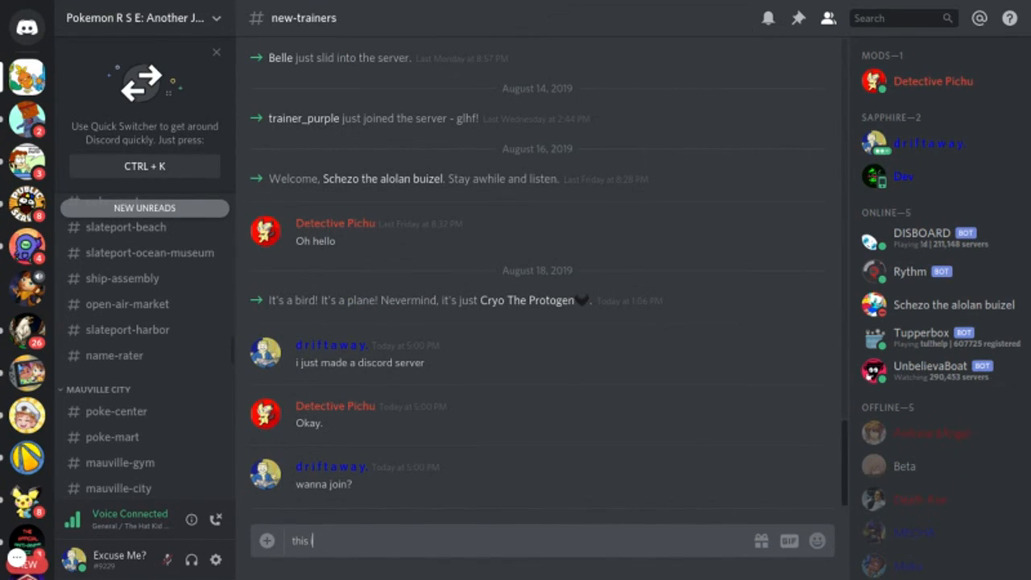
pyautogui.write('is a ba')
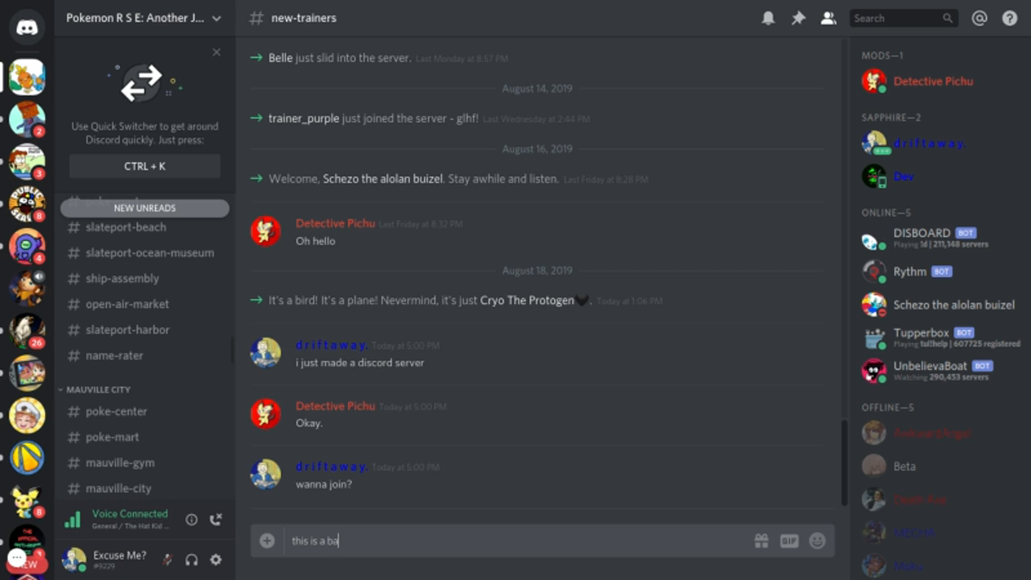
pyautogui.write('d way of')
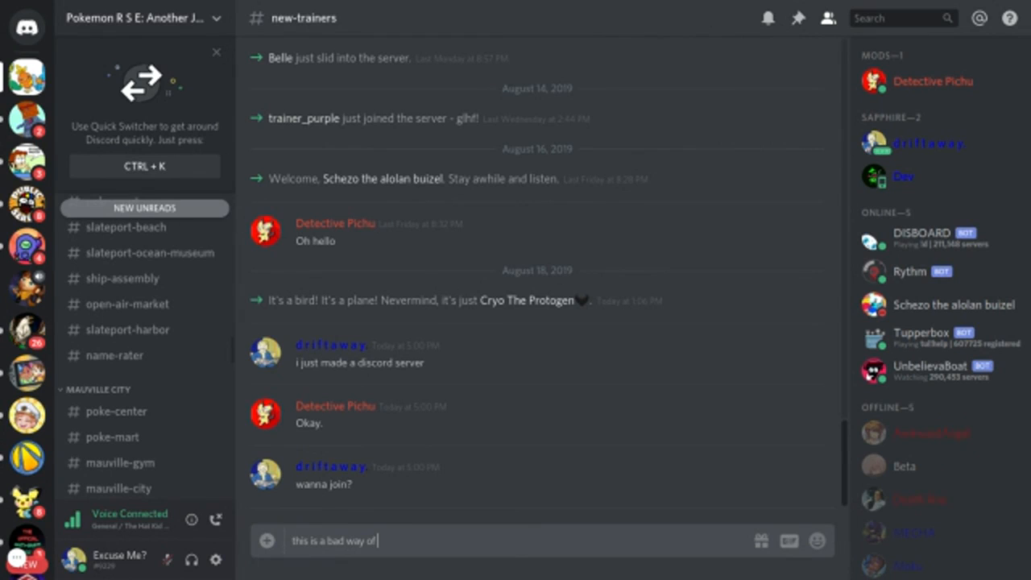
pyautogui.write('promotin')
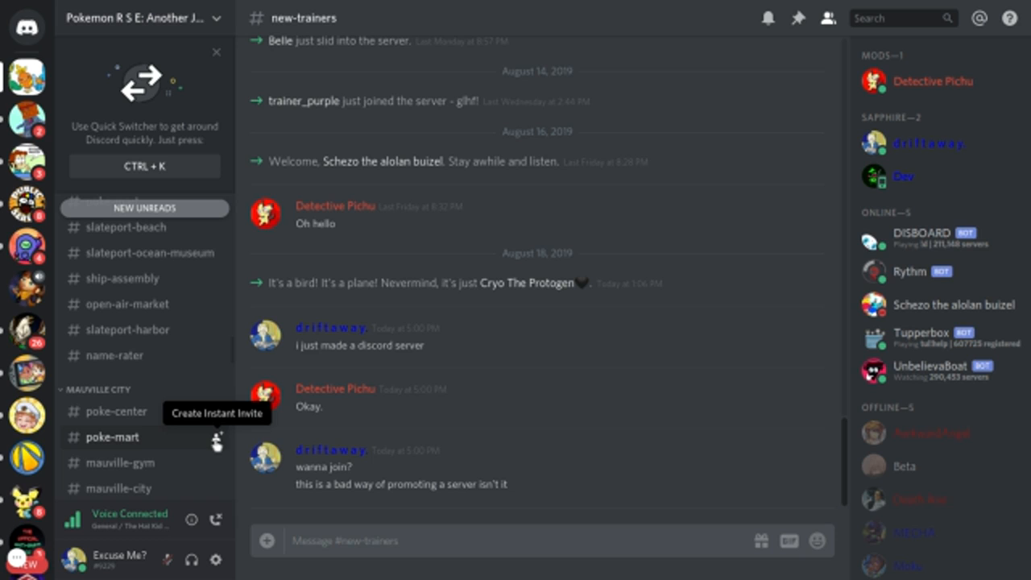
pyautogui.write('i know')
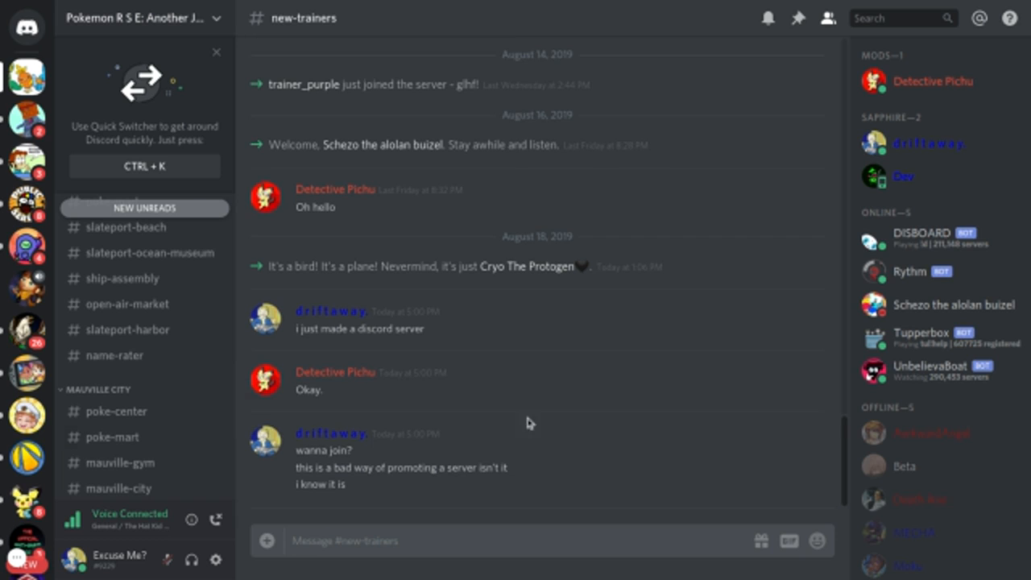
pyautogui.click(767, 19)
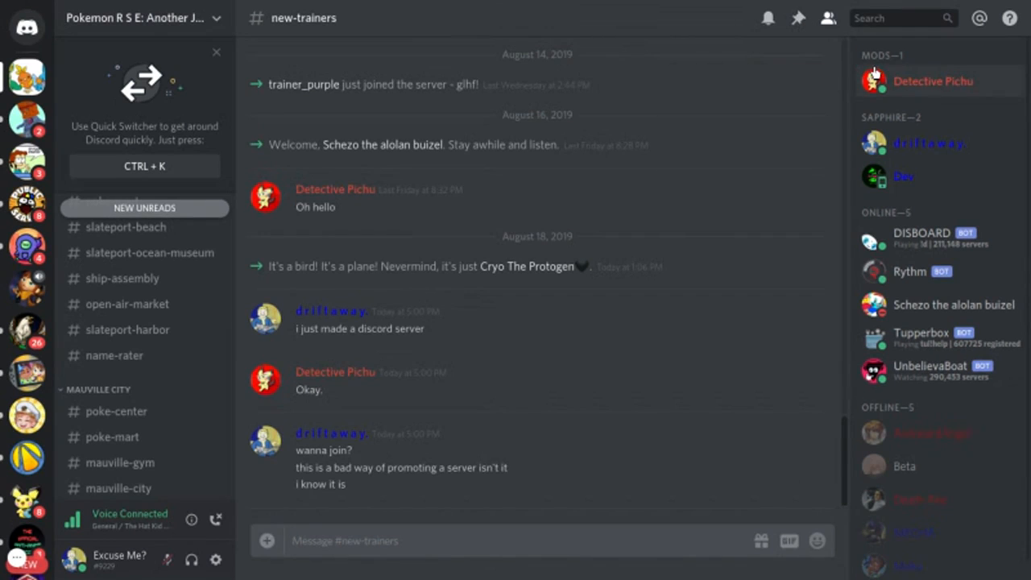
# - Check a moderator's profile card, then switch to the SaltyDKDan Official Discord server
pyautogui.click(932, 81)
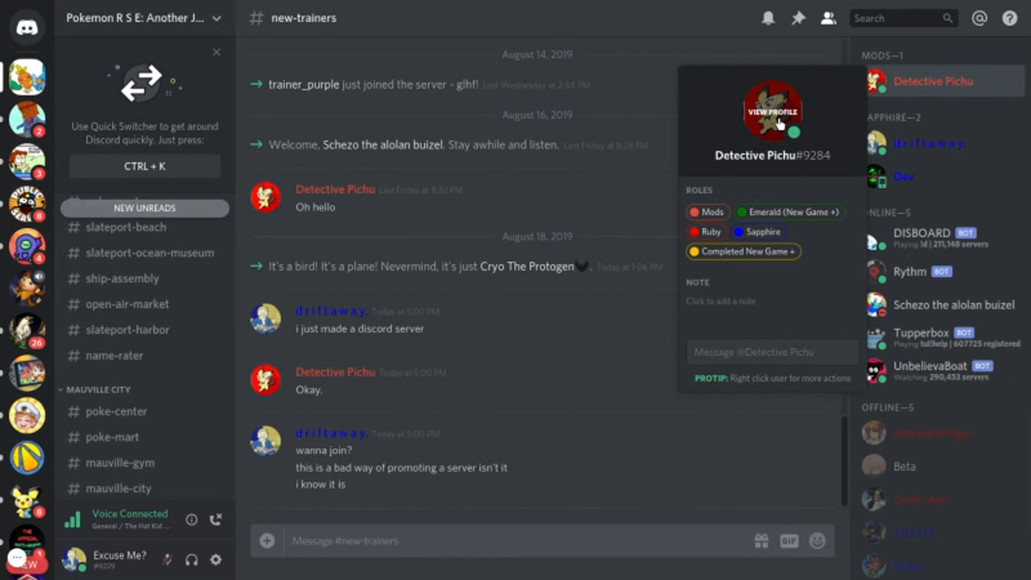
pyautogui.moveTo(718, 251)
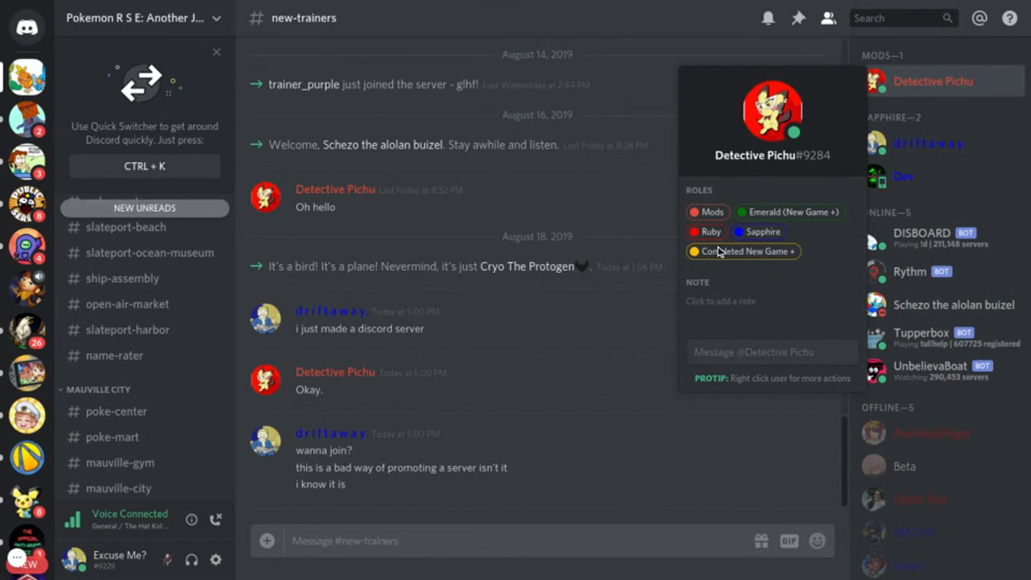
pyautogui.moveTo(625, 350)
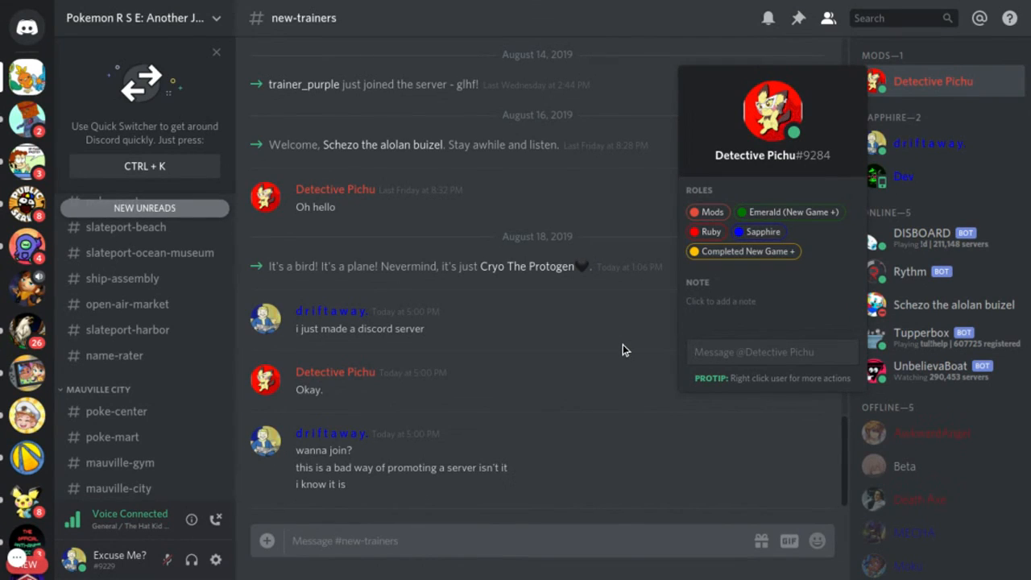
pyautogui.click(754, 352)
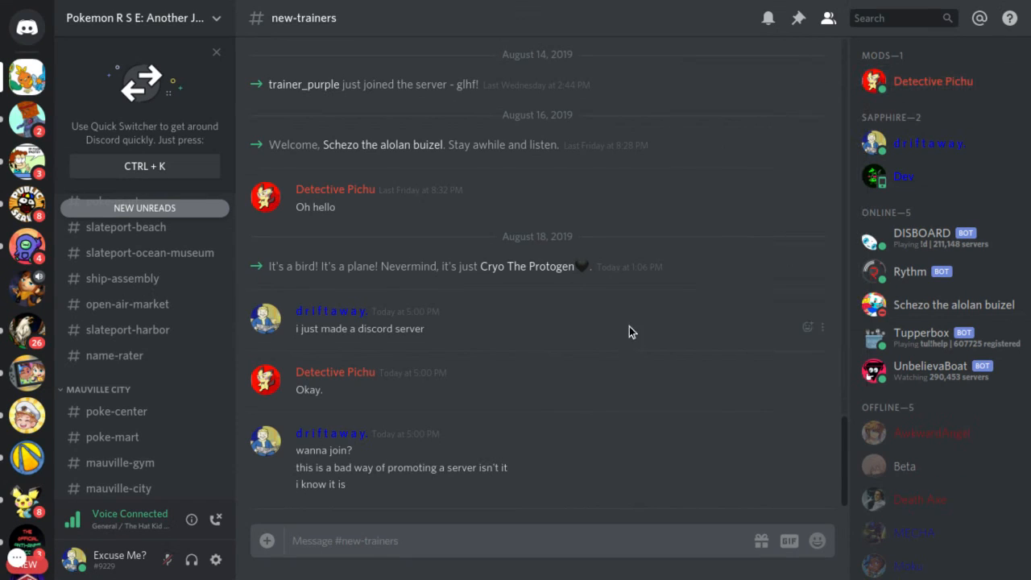
pyautogui.moveTo(789, 23)
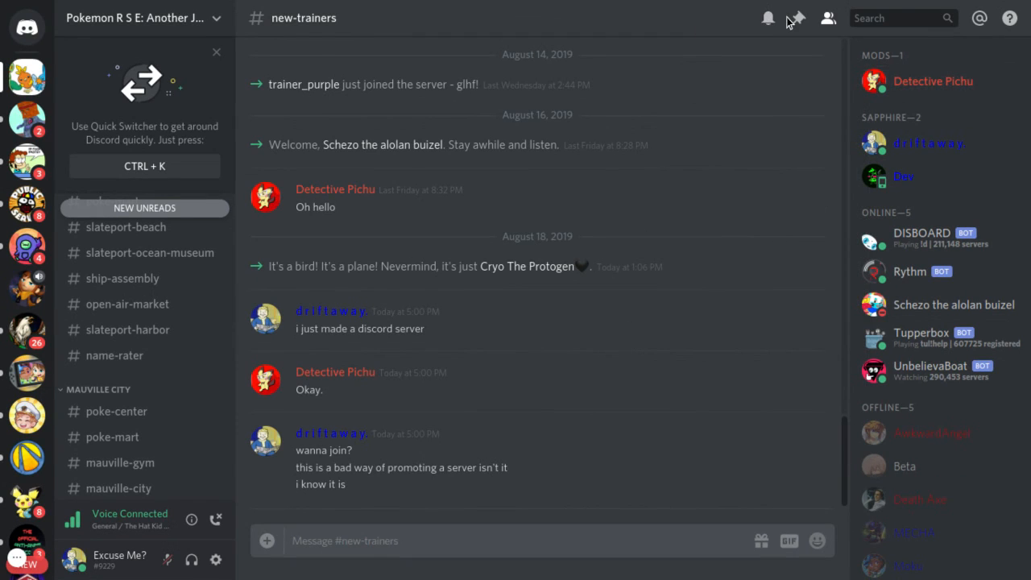
pyautogui.click(798, 18)
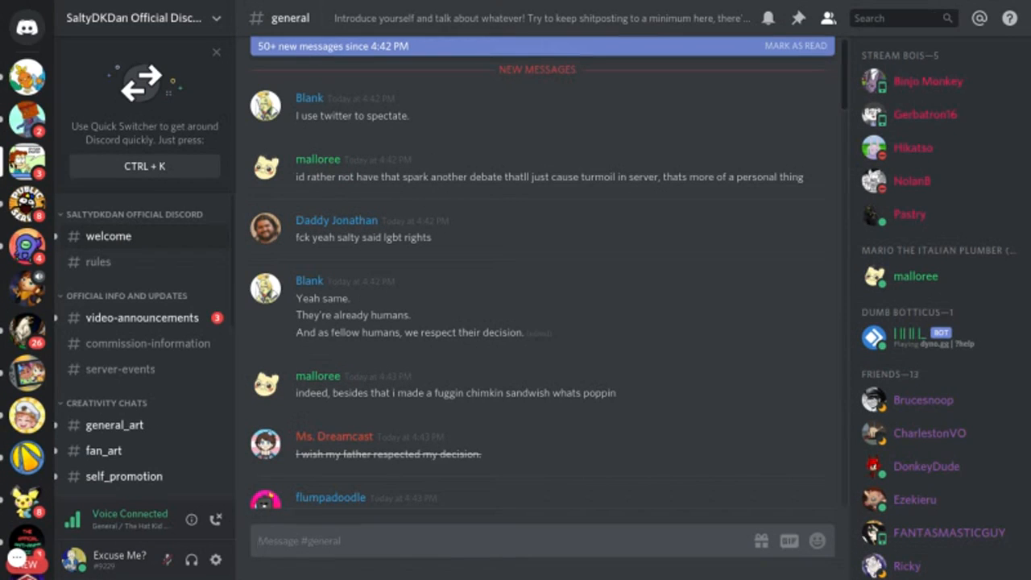
pyautogui.moveTo(26, 78)
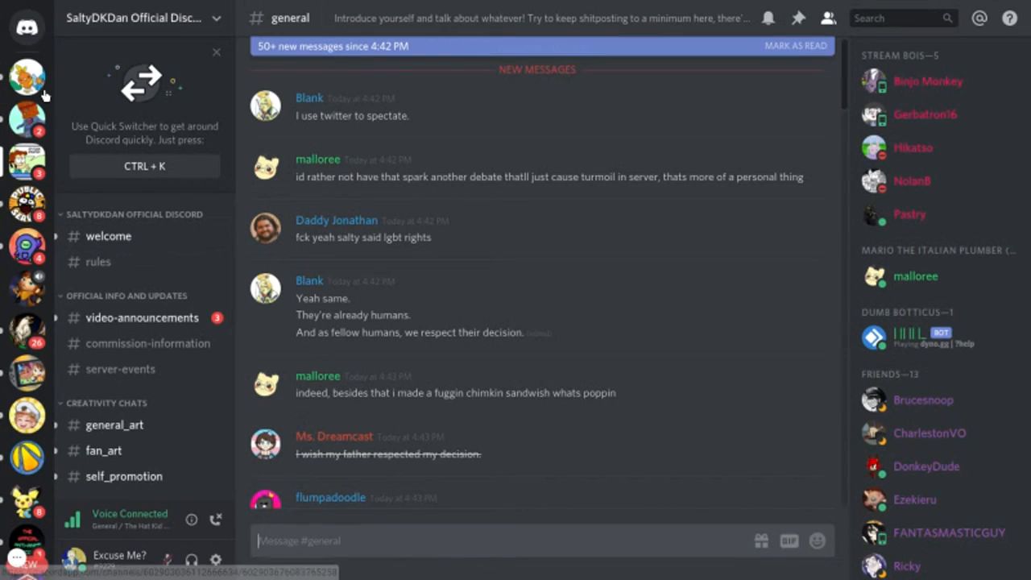
# - Return to the Pokemon R S E server and reply 'ah okay' in #new-trainers
pyautogui.click(26, 77)
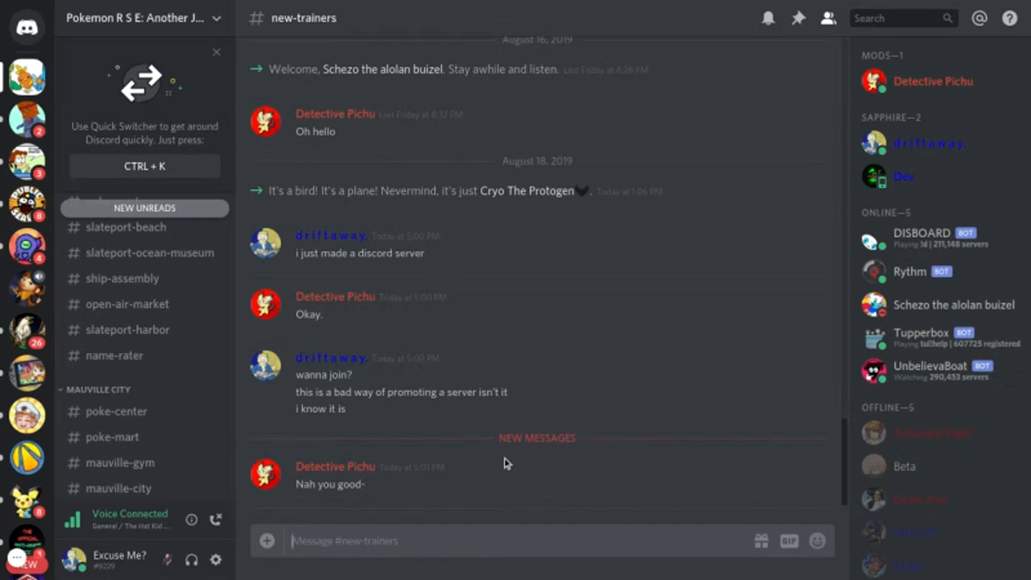
pyautogui.moveTo(522, 474)
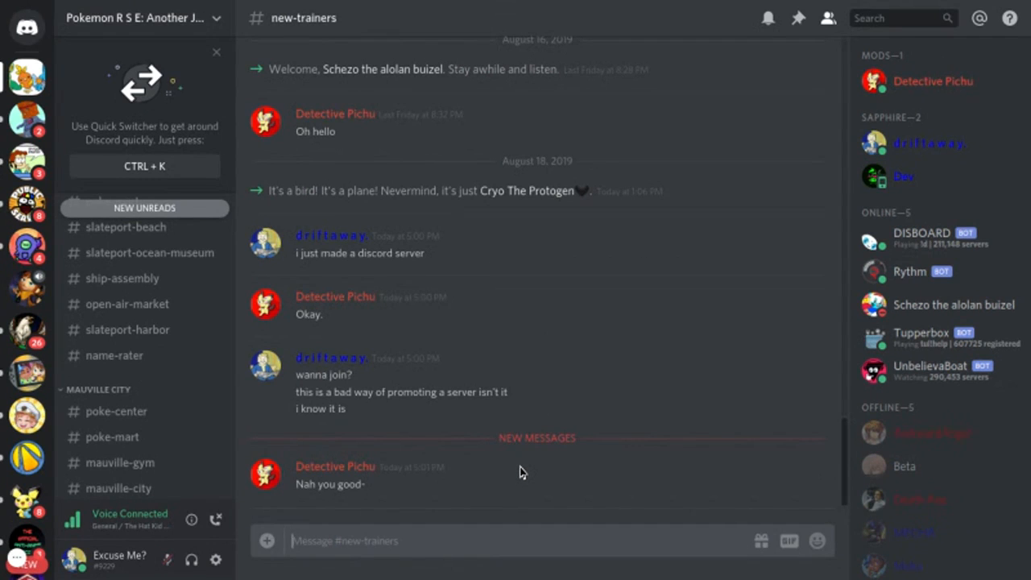
pyautogui.write('ah')
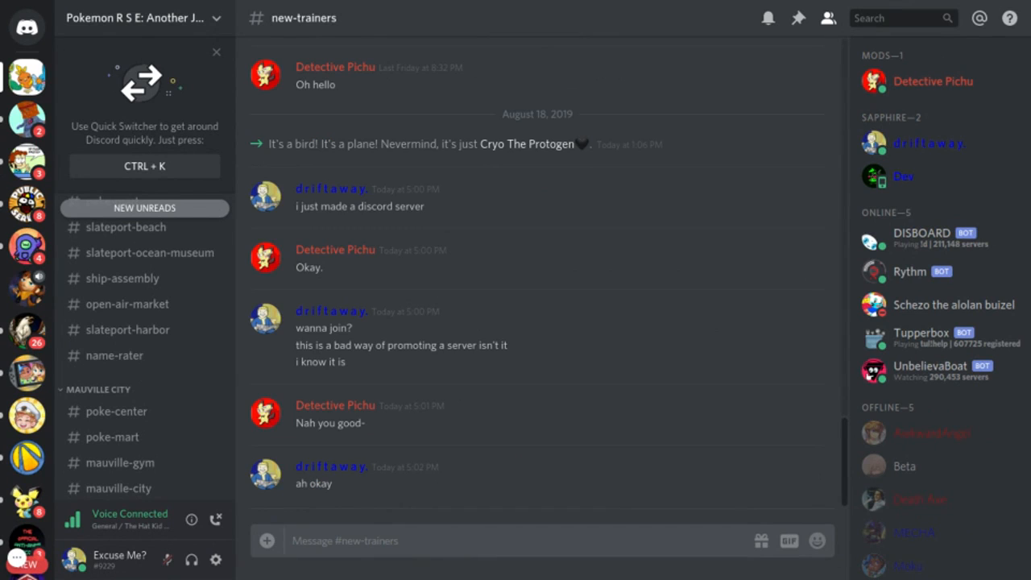
pyautogui.moveTo(586, 462)
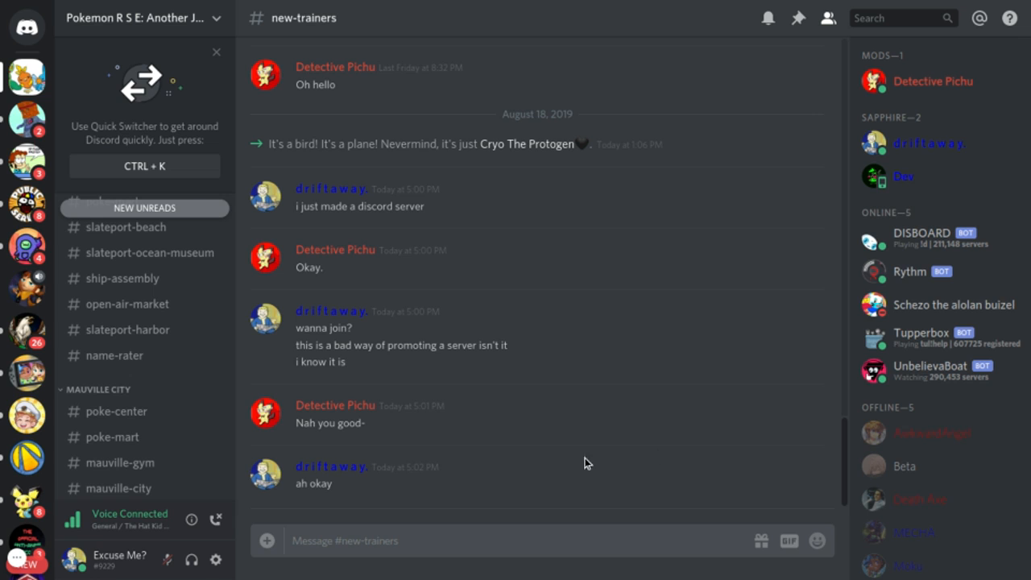
pyautogui.click(954, 304)
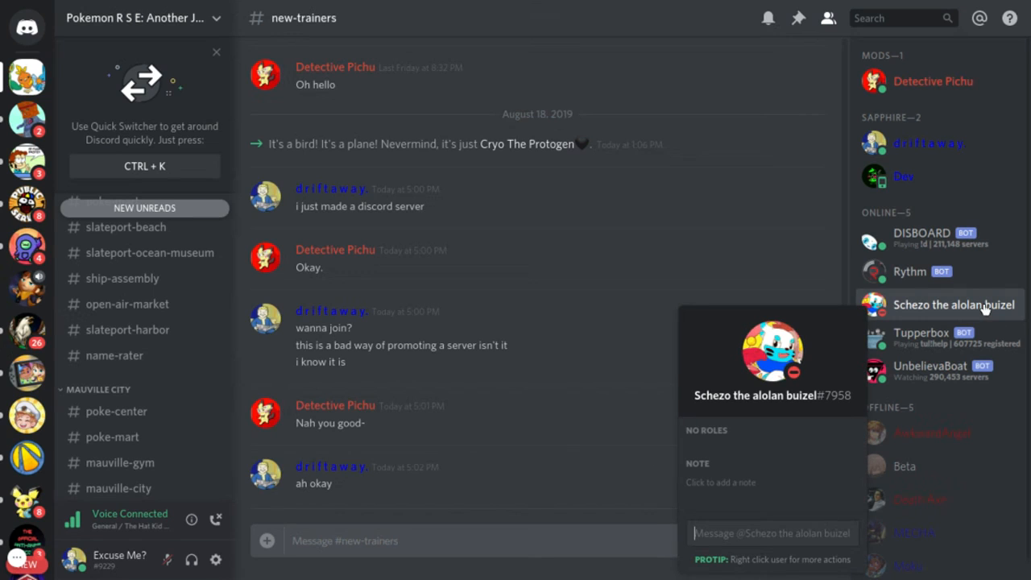
pyautogui.moveTo(975, 314)
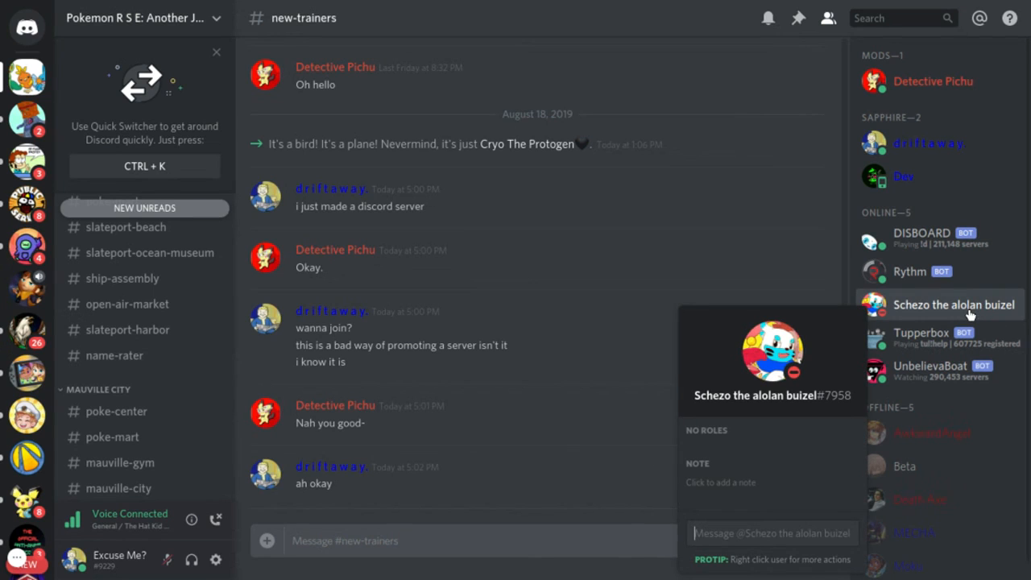
pyautogui.moveTo(587, 368)
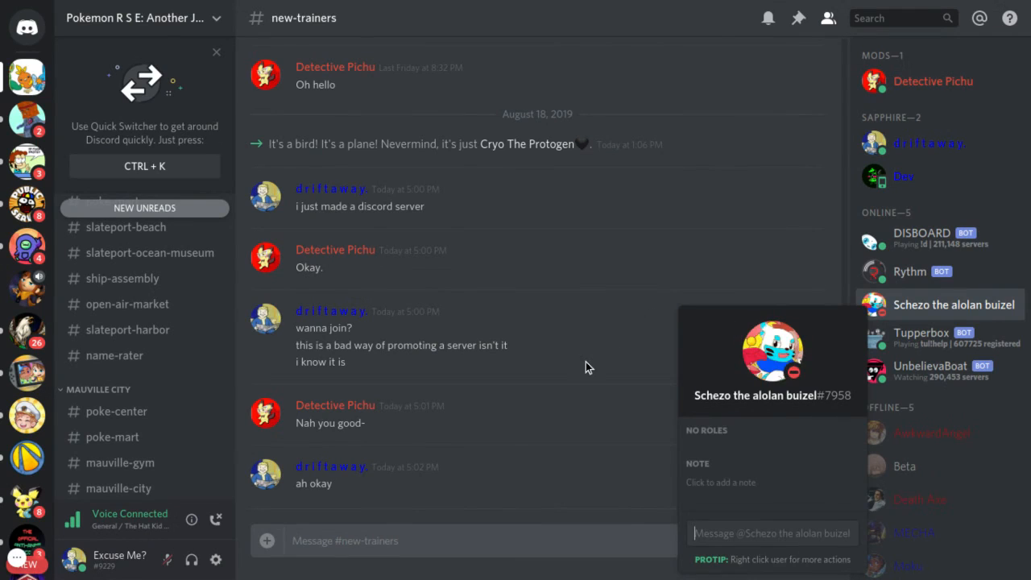
pyautogui.click(904, 466)
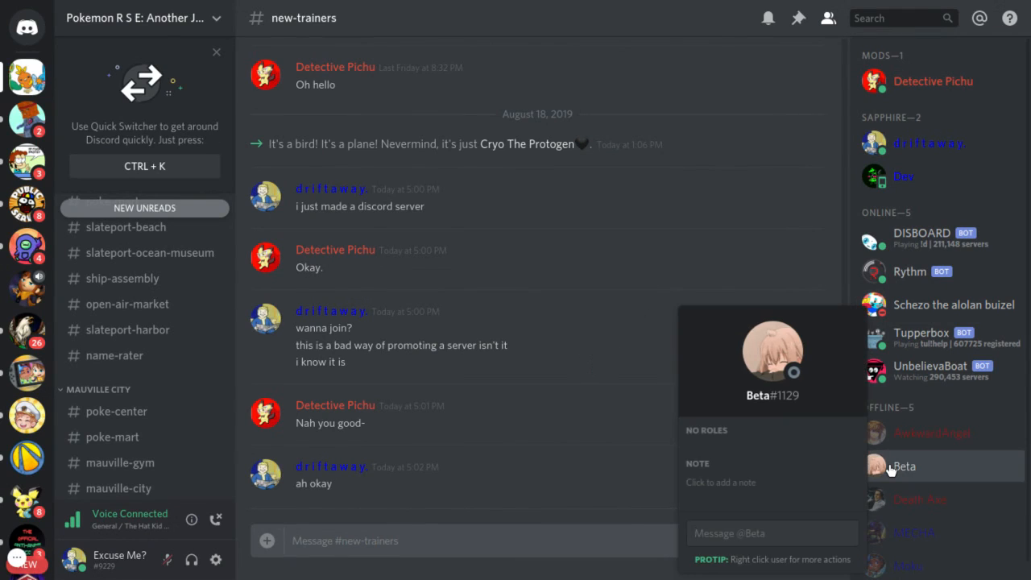
pyautogui.click(920, 480)
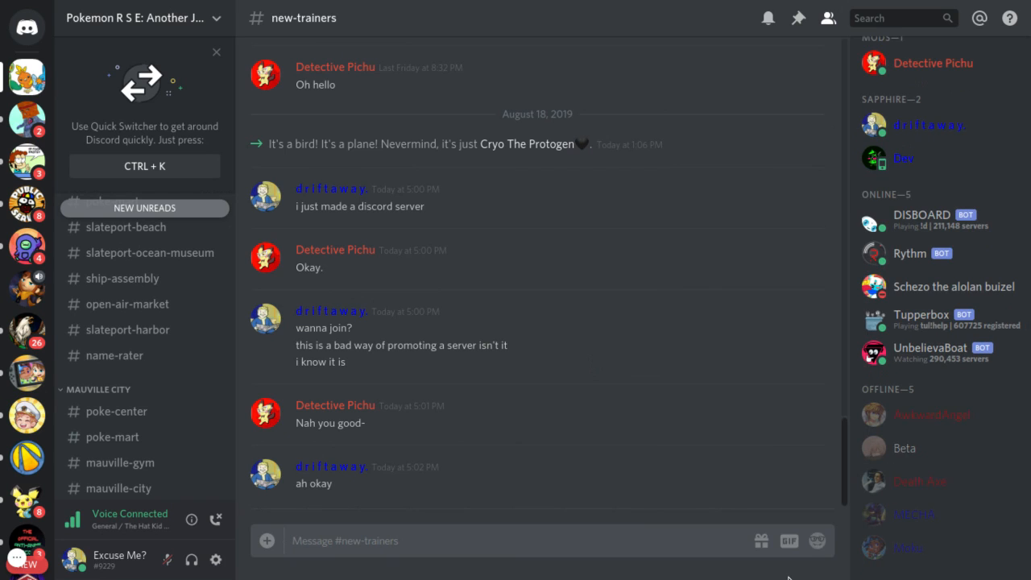
pyautogui.click(979, 557)
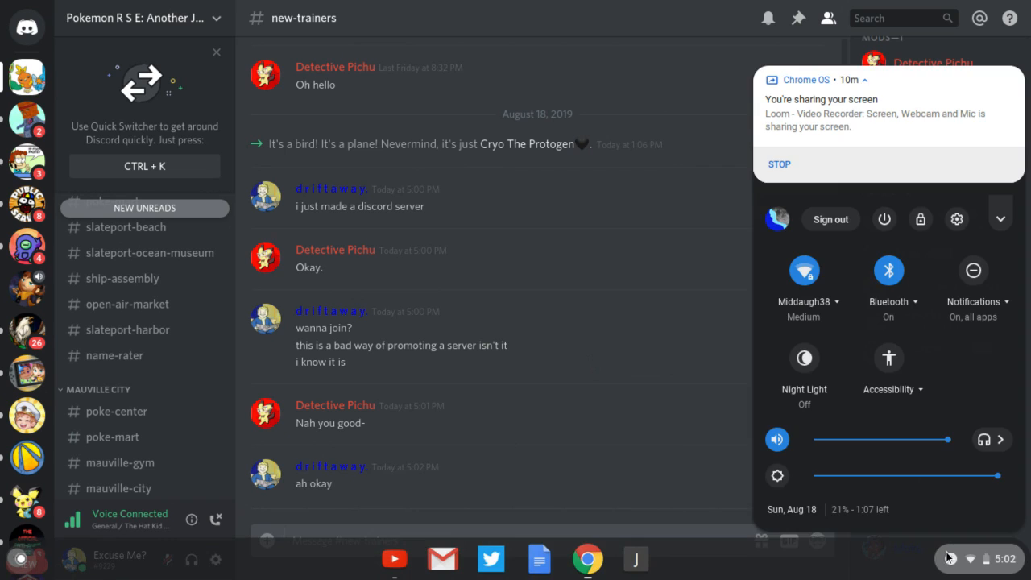
pyautogui.click(438, 474)
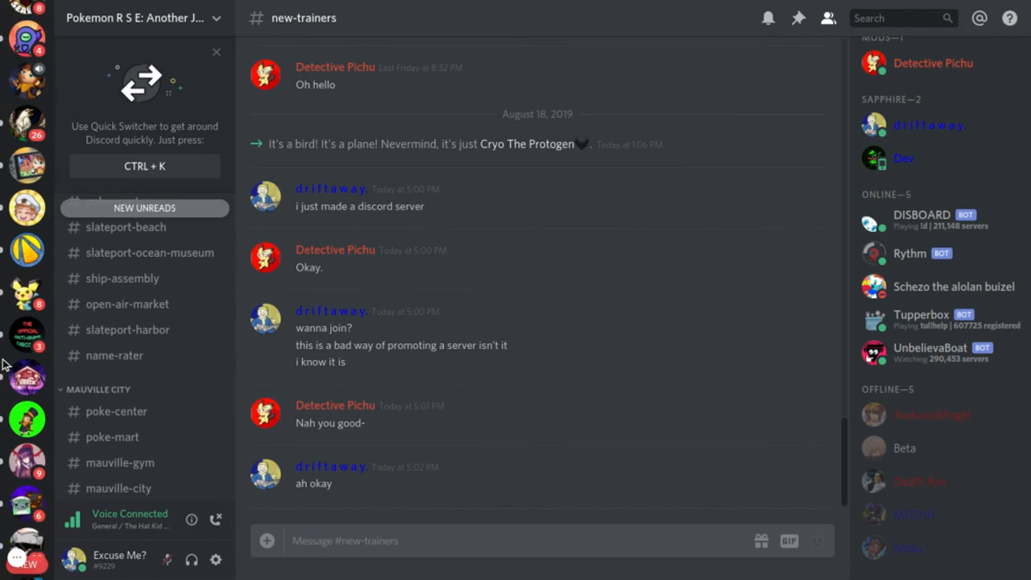
pyautogui.moveTo(26, 345)
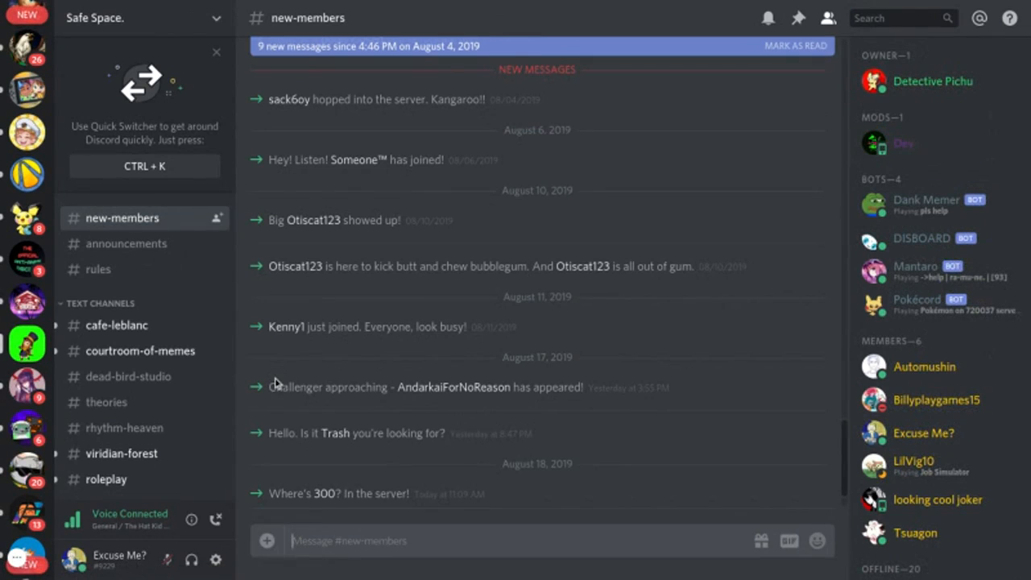
pyautogui.moveTo(237, 312)
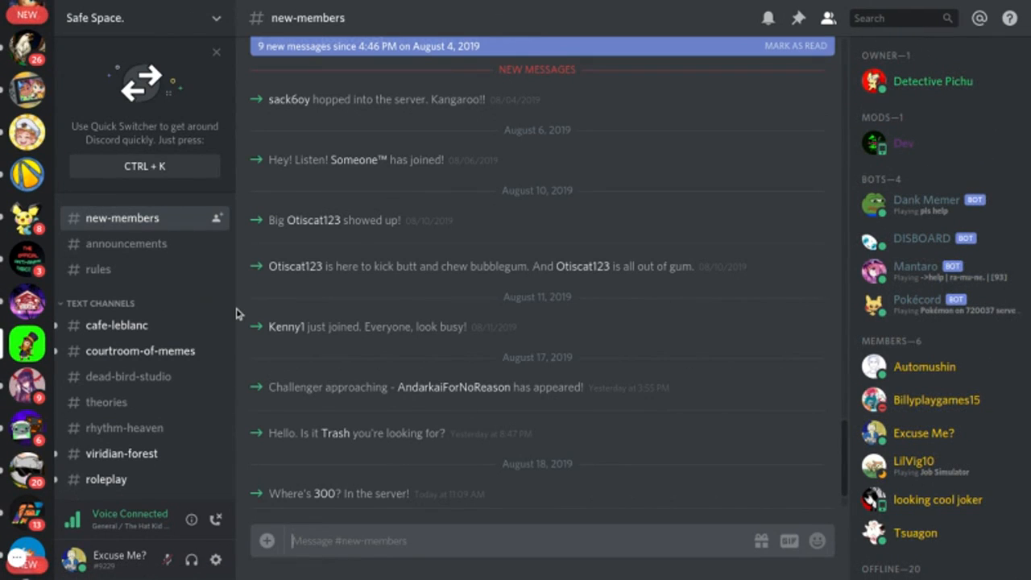
# - Enter the #viridian-forest channel and begin a p! Pokécord command
pyautogui.click(123, 452)
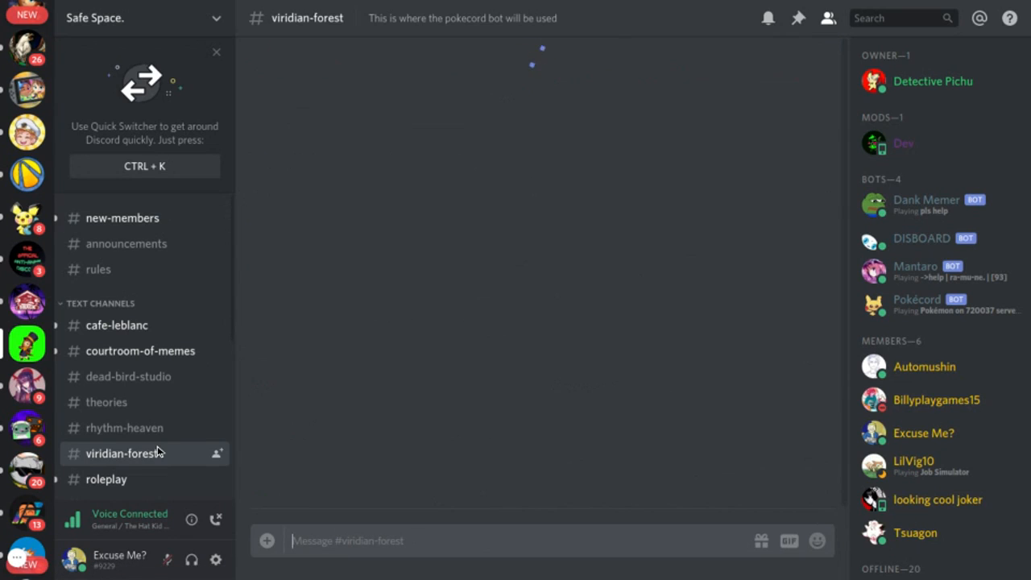
pyautogui.moveTo(315, 470)
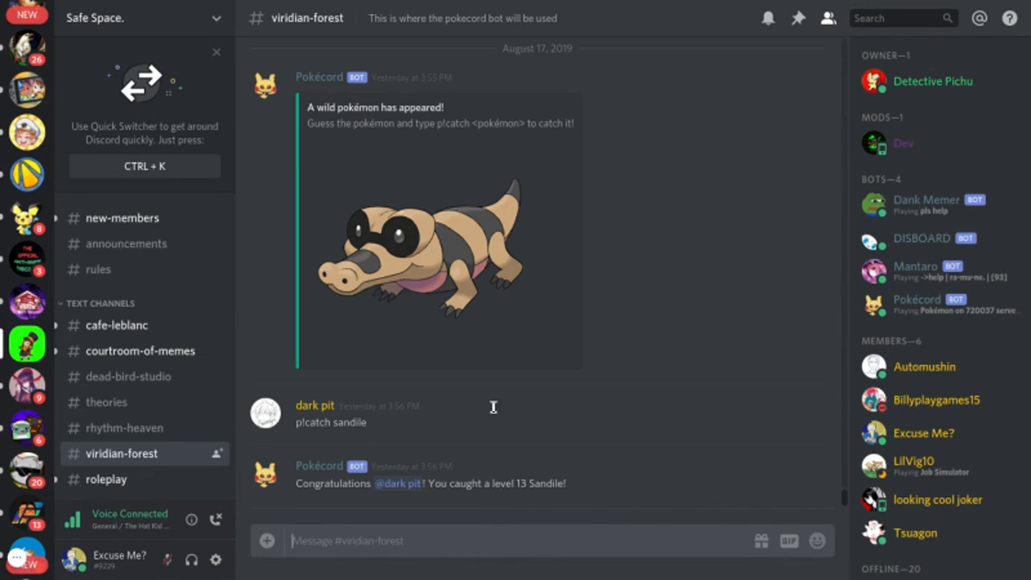
pyautogui.moveTo(457, 551)
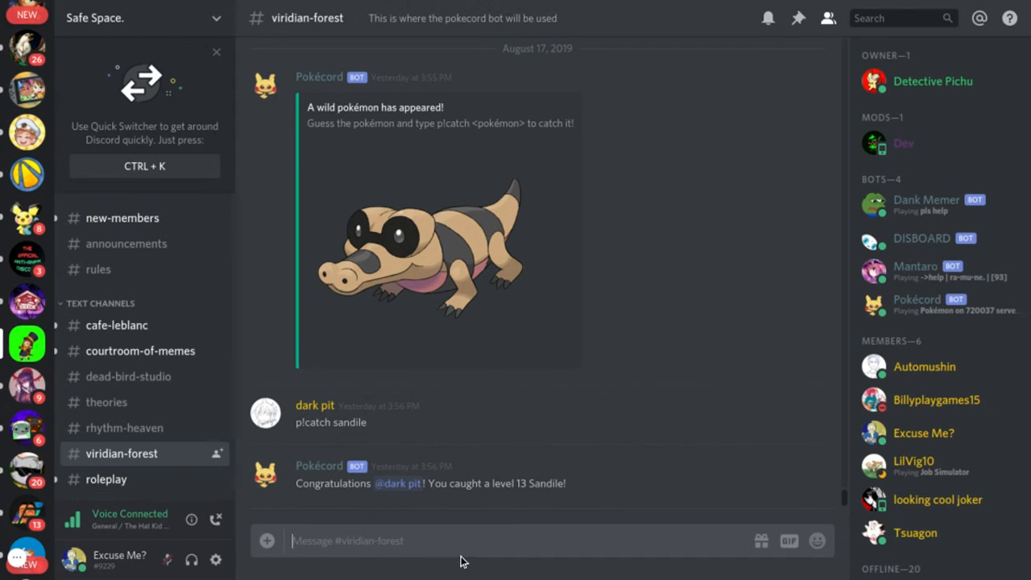
pyautogui.write('p!')
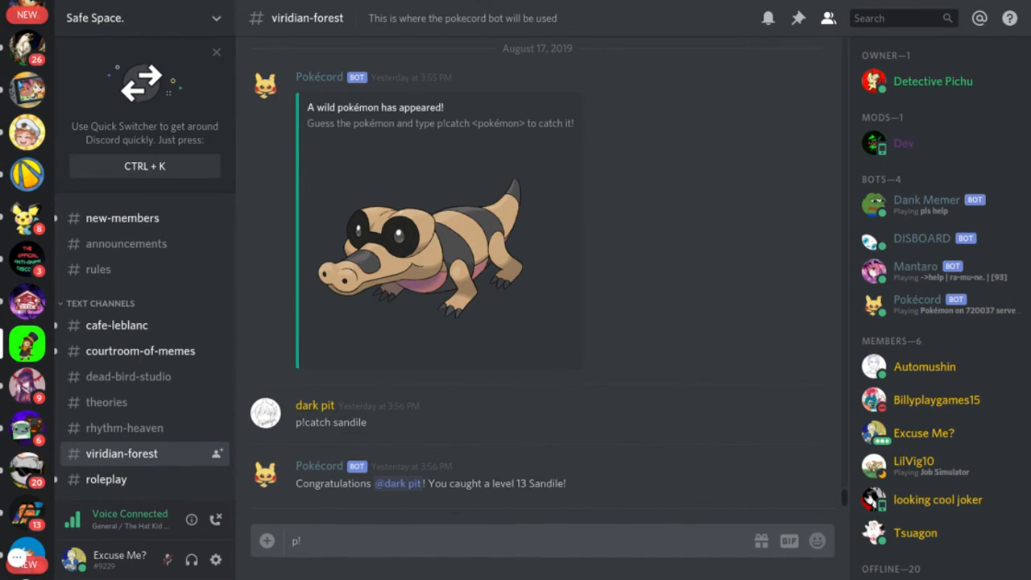
pyautogui.scroll(-3)
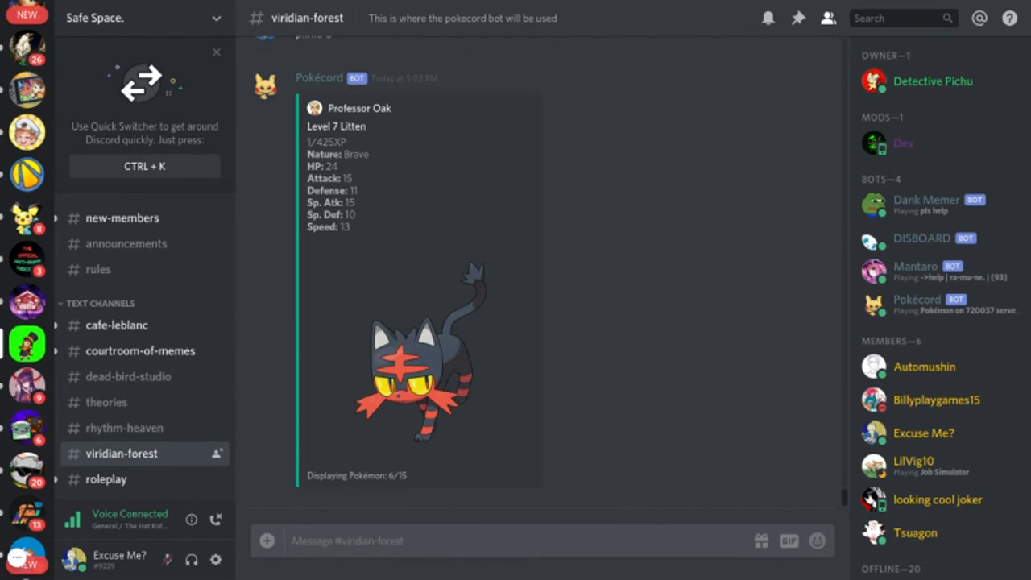
# - Send p!info6 to Pokécord for the level 7 Litten card and start the next p!info command
pyautogui.write('p!inf')
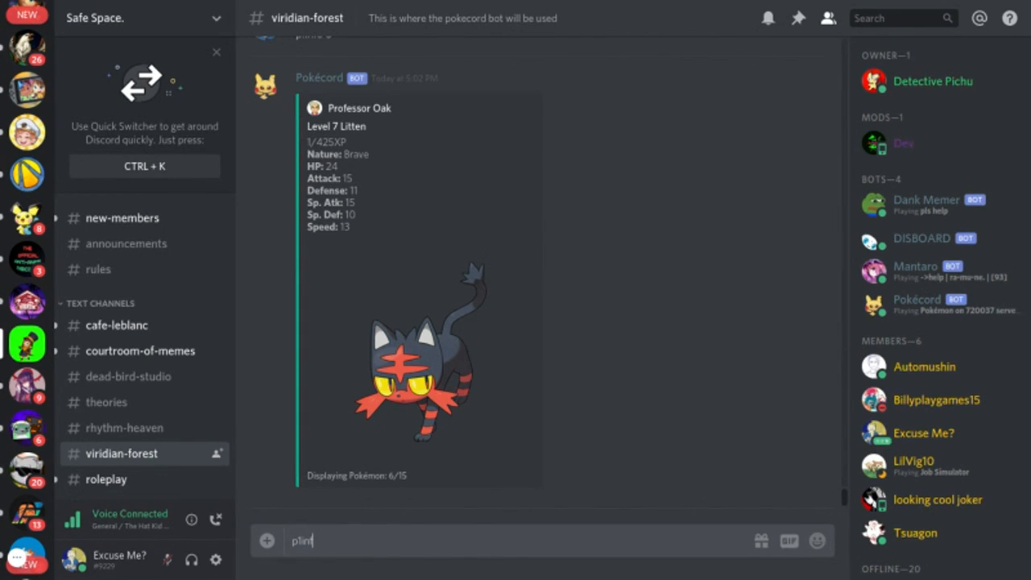
pyautogui.press('Return')
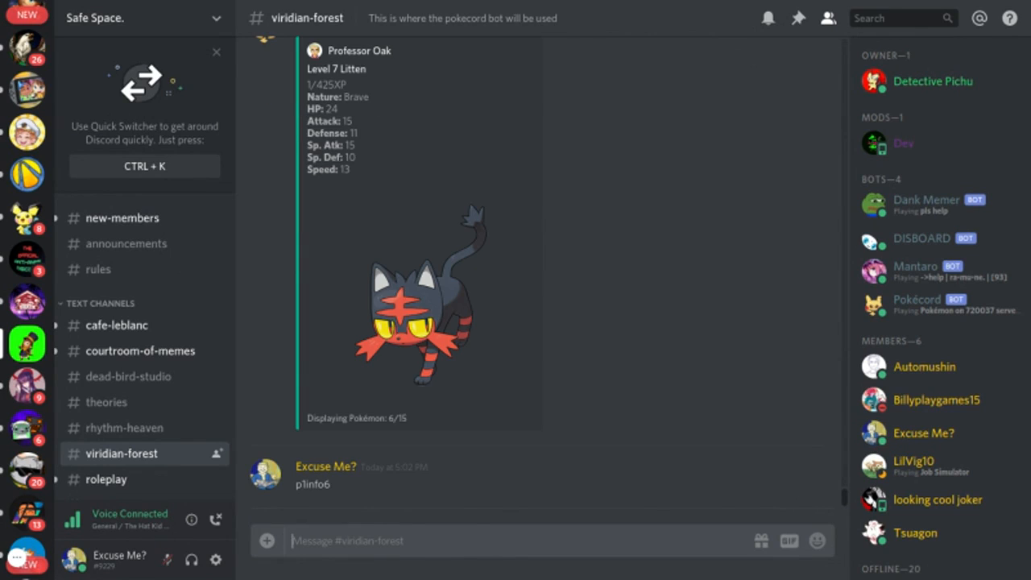
pyautogui.write('p')
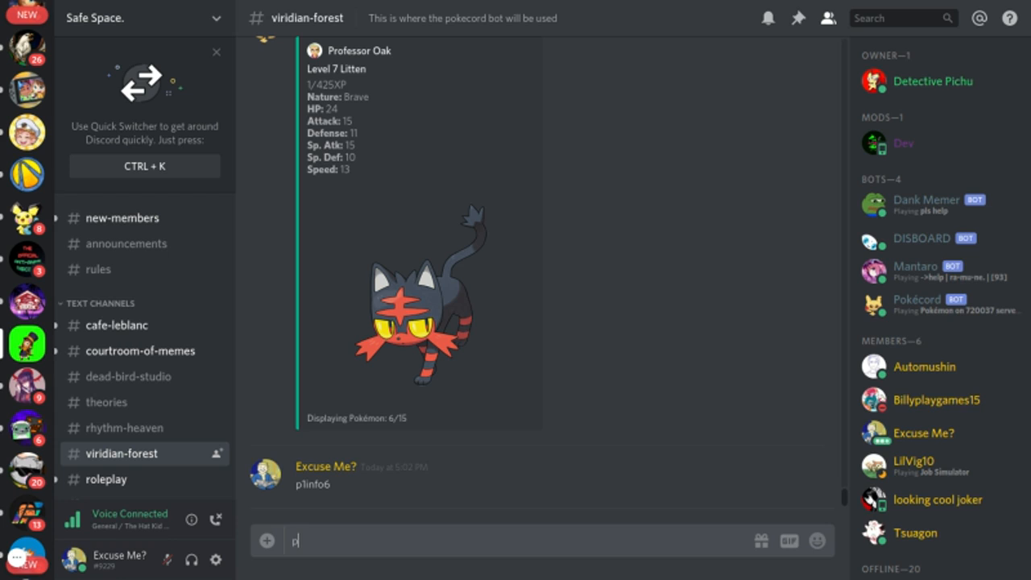
pyautogui.write('!')
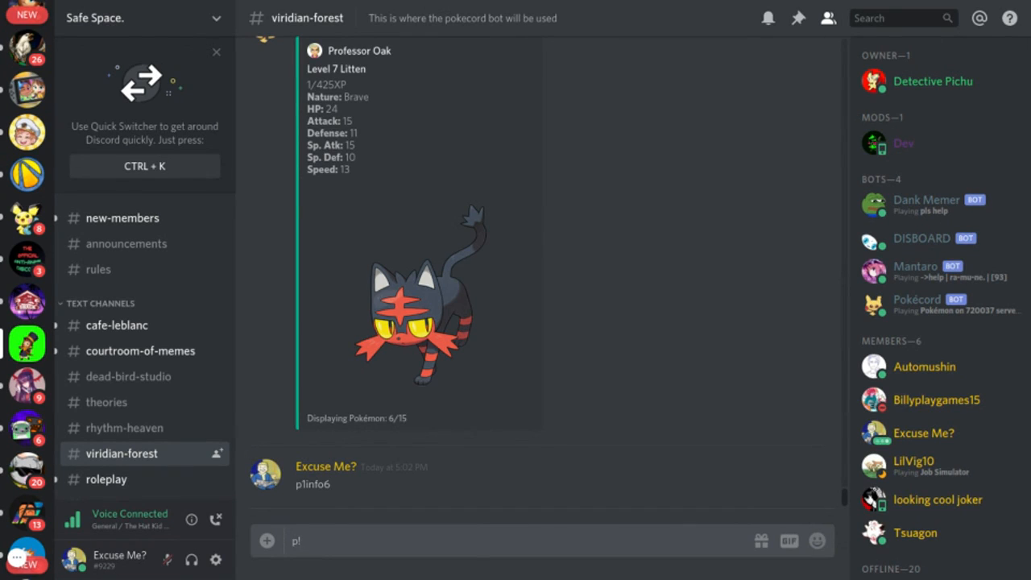
pyautogui.write('in')
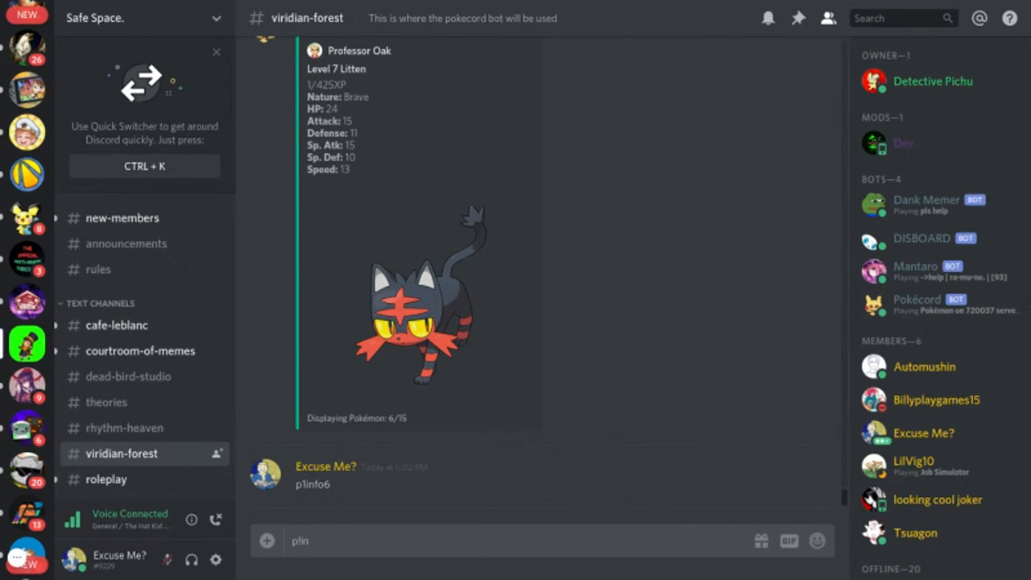
pyautogui.write('fo')
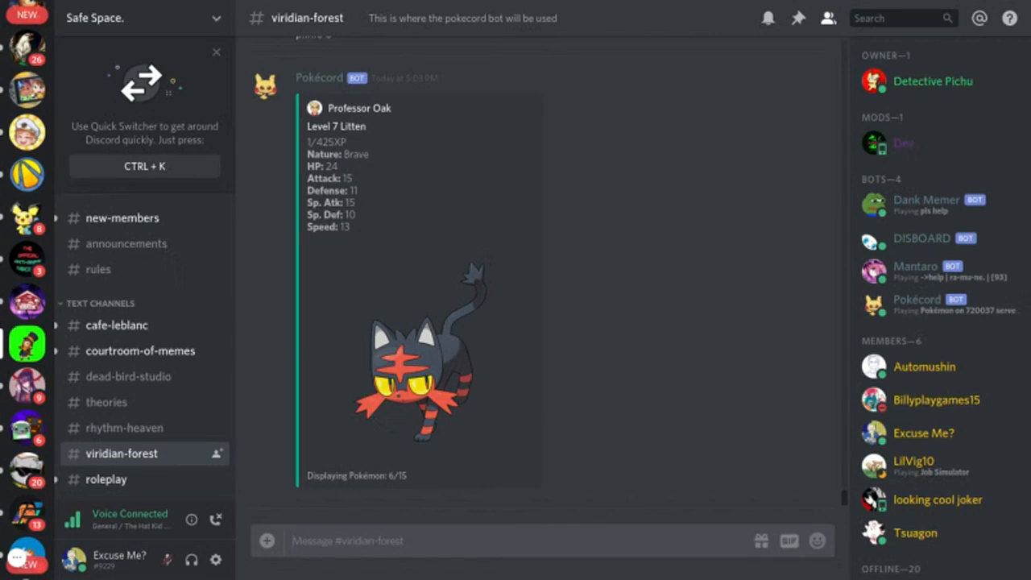
pyautogui.write('p')
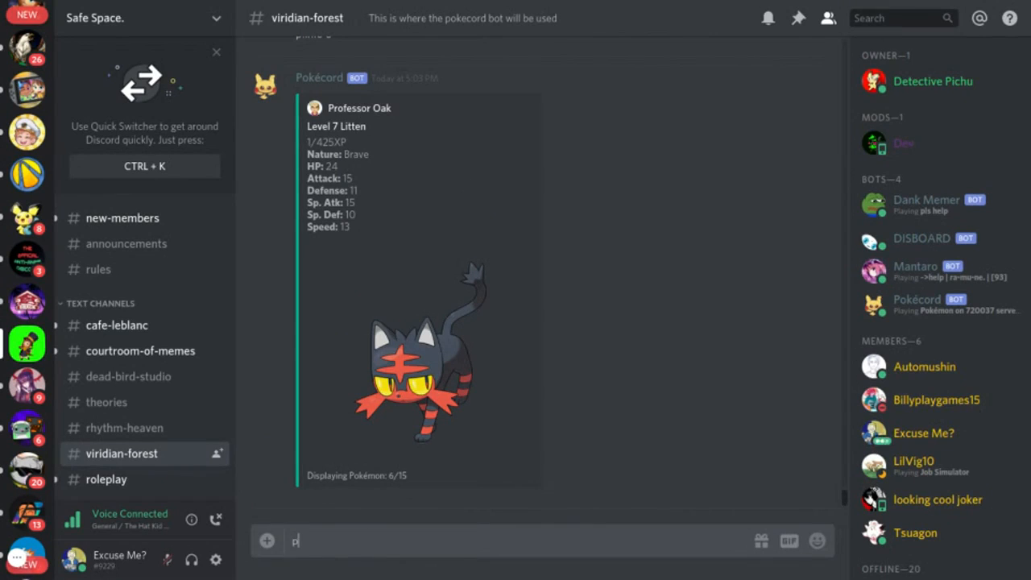
pyautogui.write('lint')
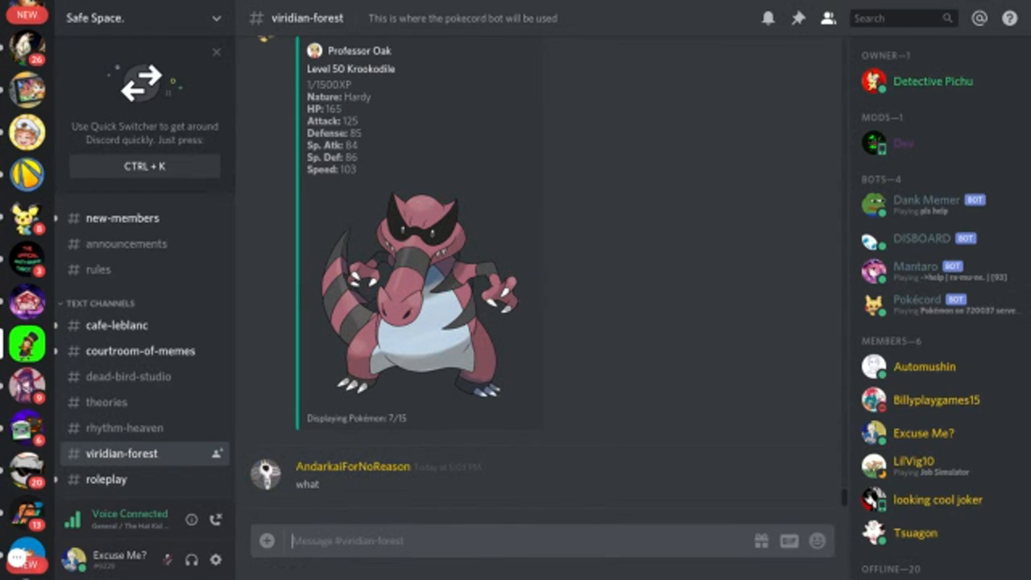
# - Scroll to Pokécord's level 50 Krookodile card and begin a new reply
pyautogui.scroll(-3)
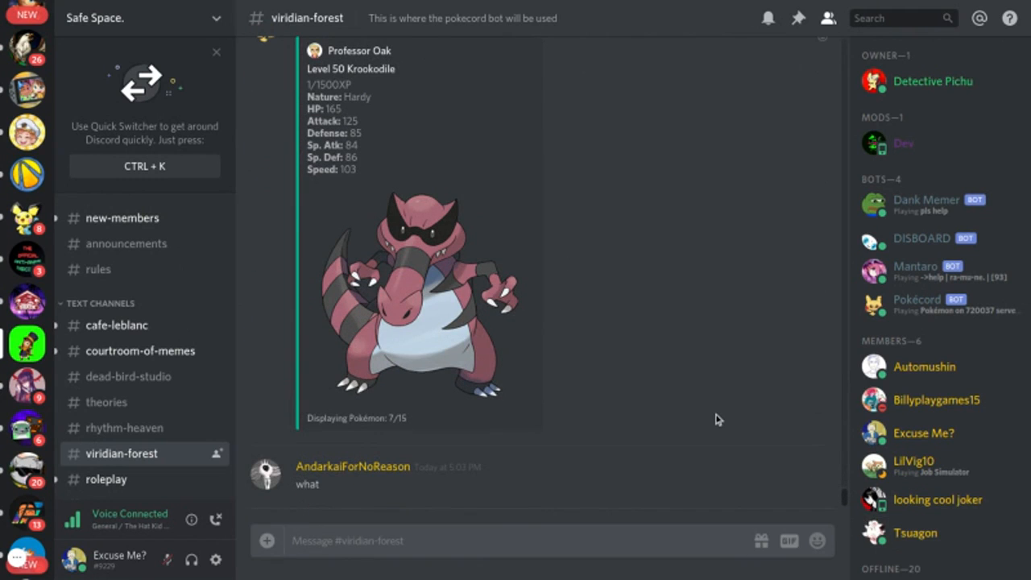
pyautogui.write('no')
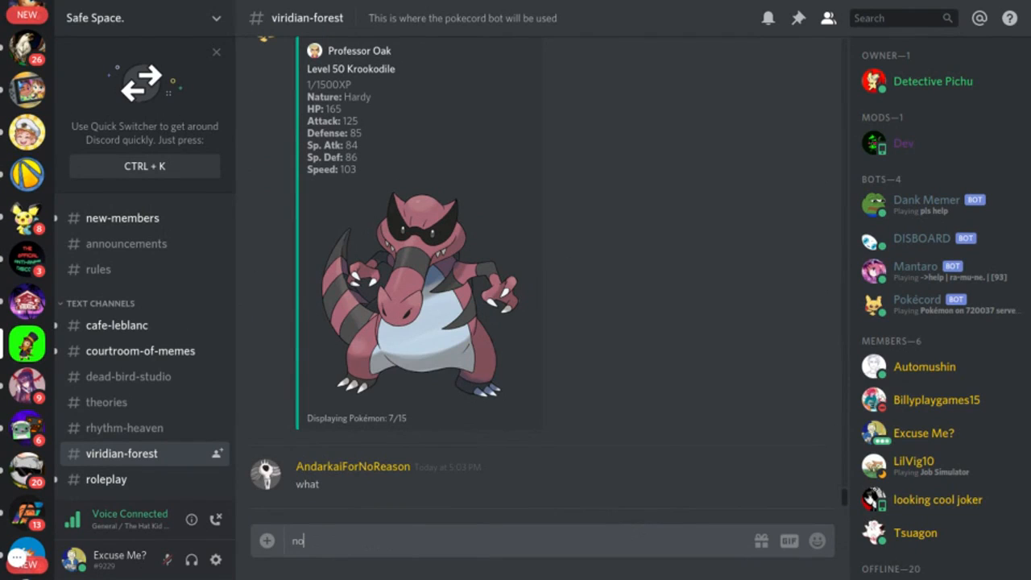